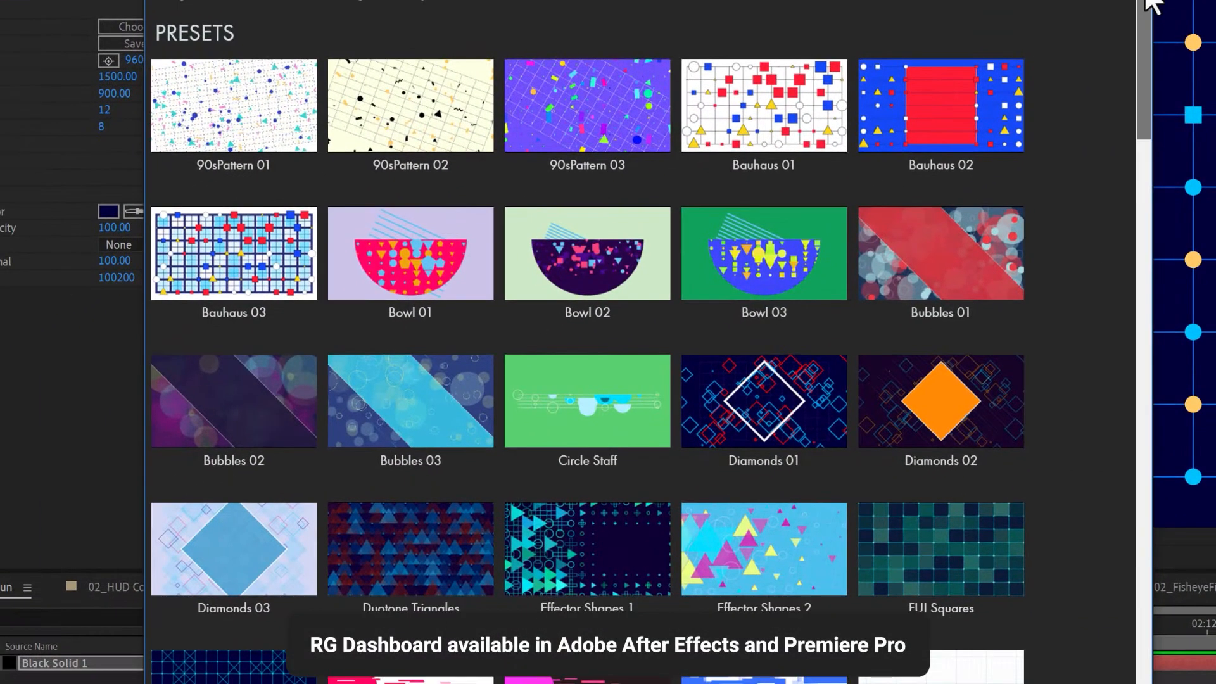
- Reduce the ArrayGun grid to 6 columns by 4 rows
scroll(down, 3)
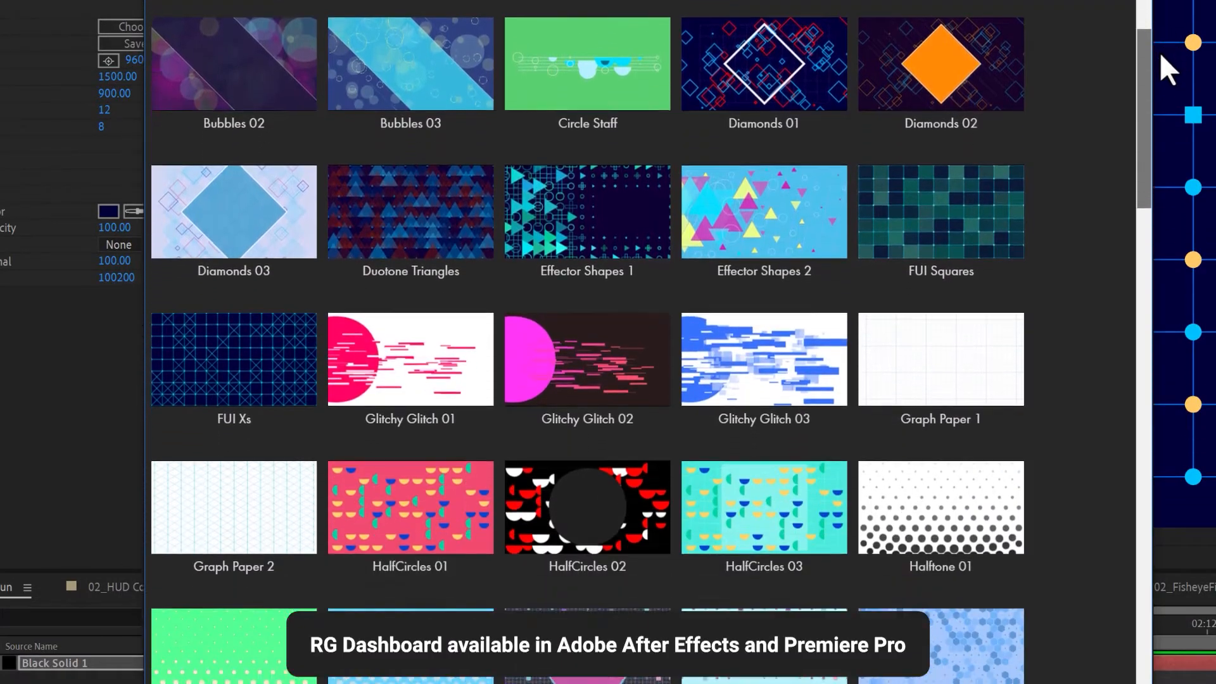
scroll(down, 3)
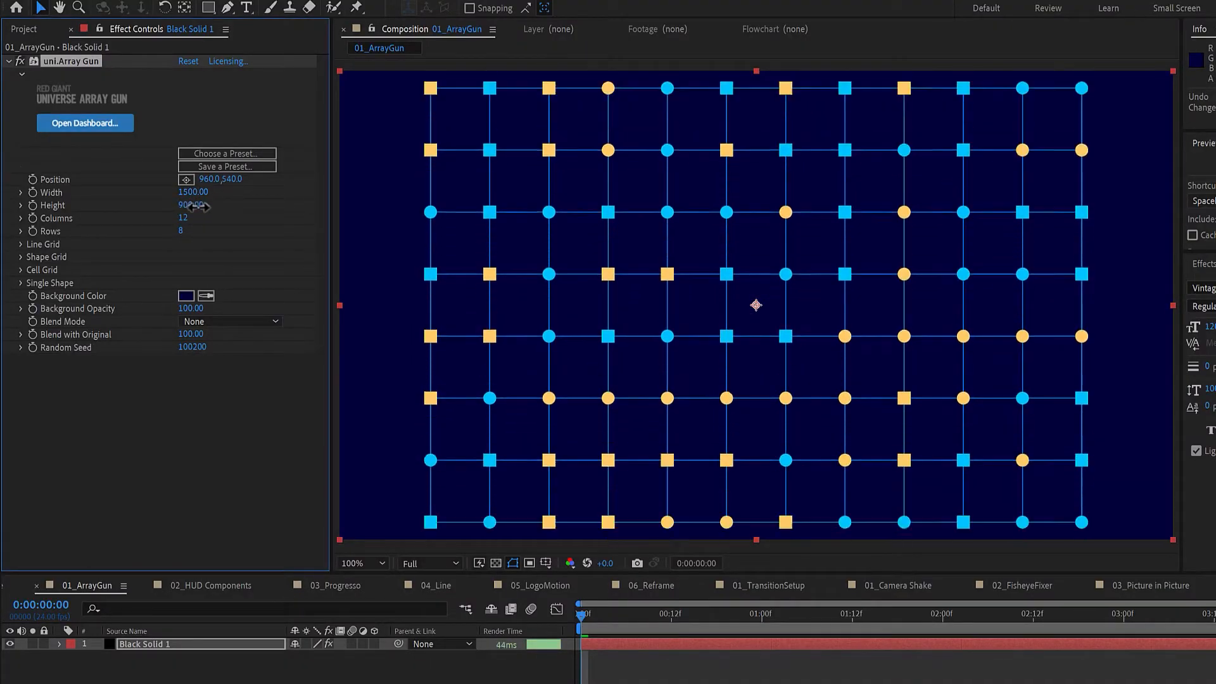
drag(194, 231, 180, 231)
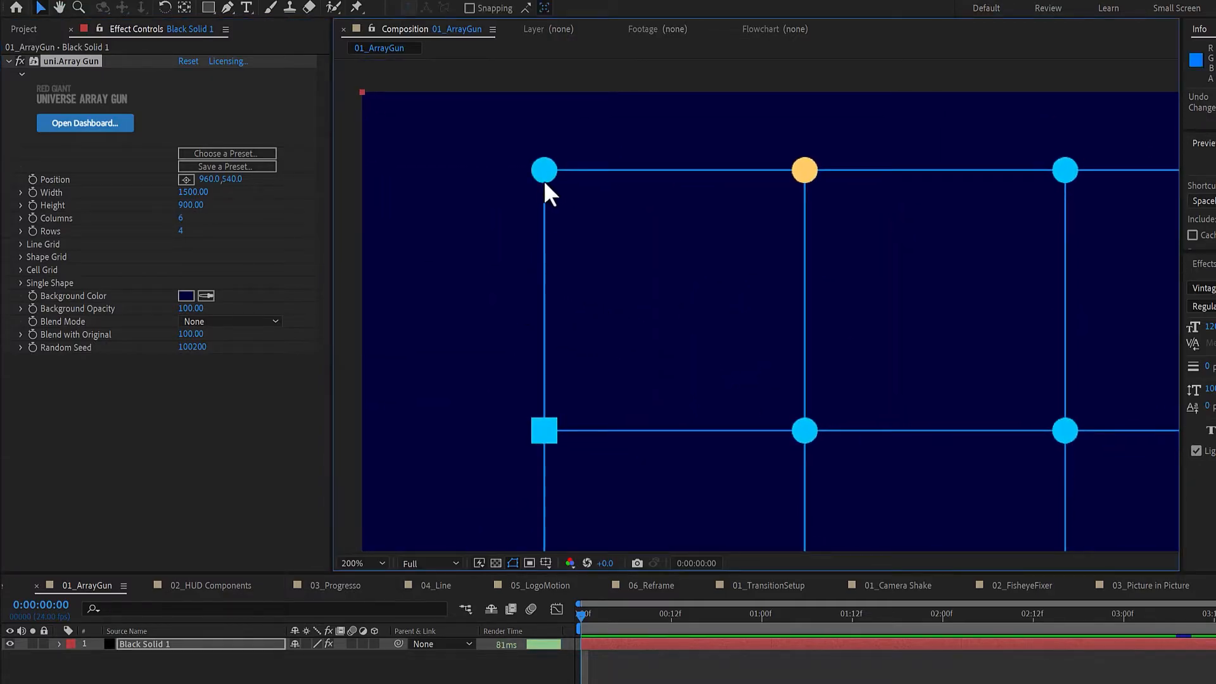
click(543, 170)
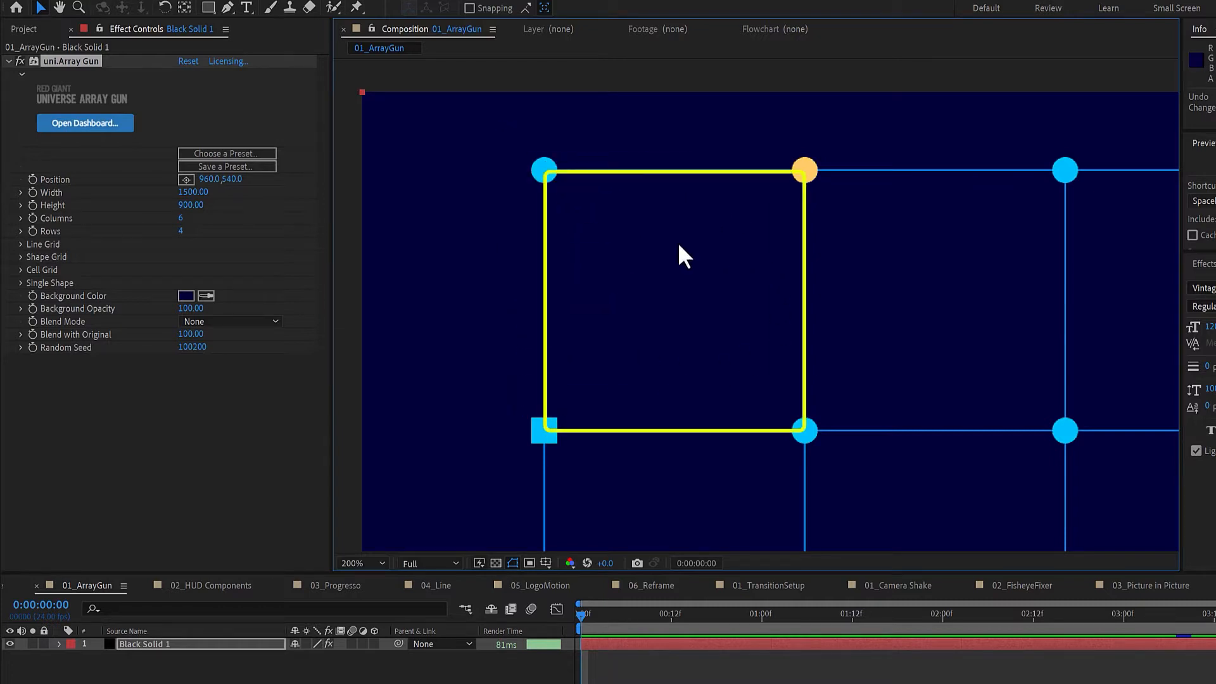
- Make the grid lines yellow and thicker, briefly showing then hiding subdivisions
click(20, 244)
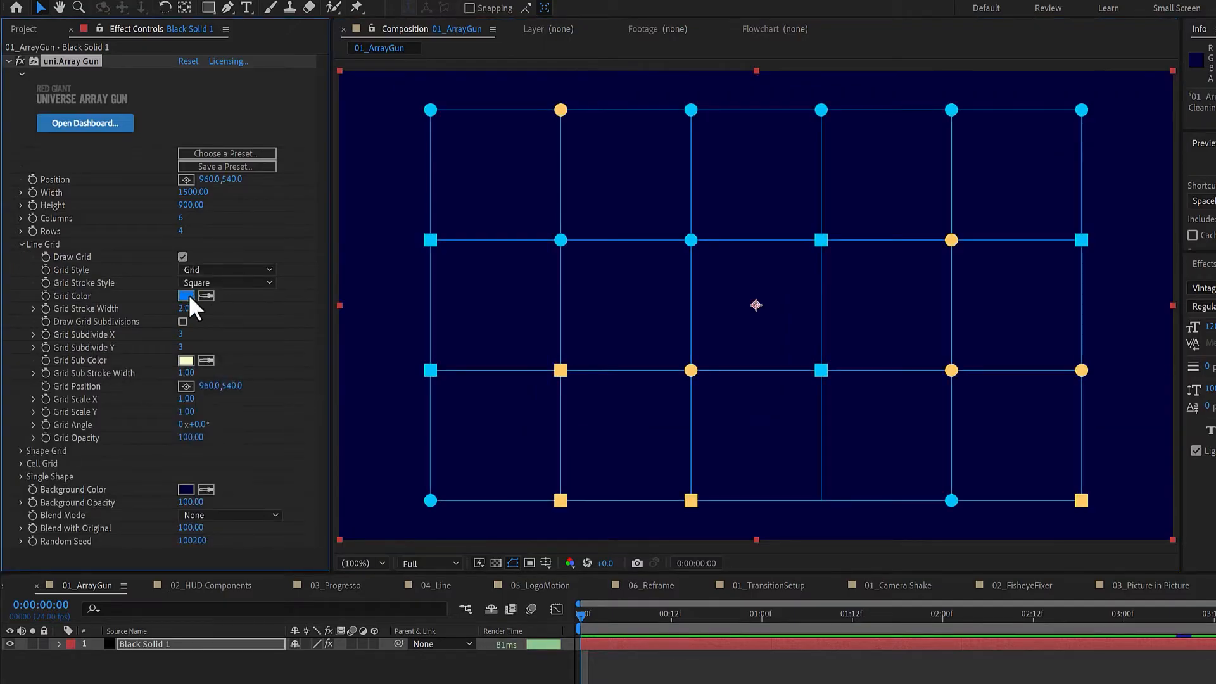
click(185, 295)
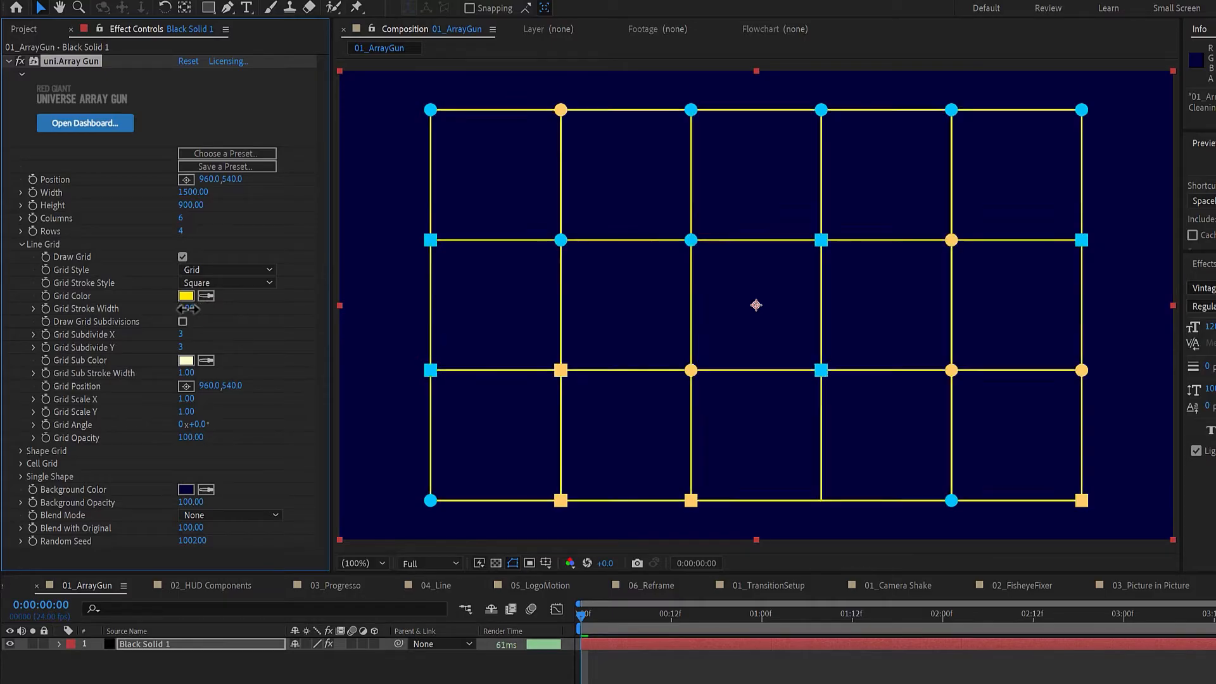
click(183, 320)
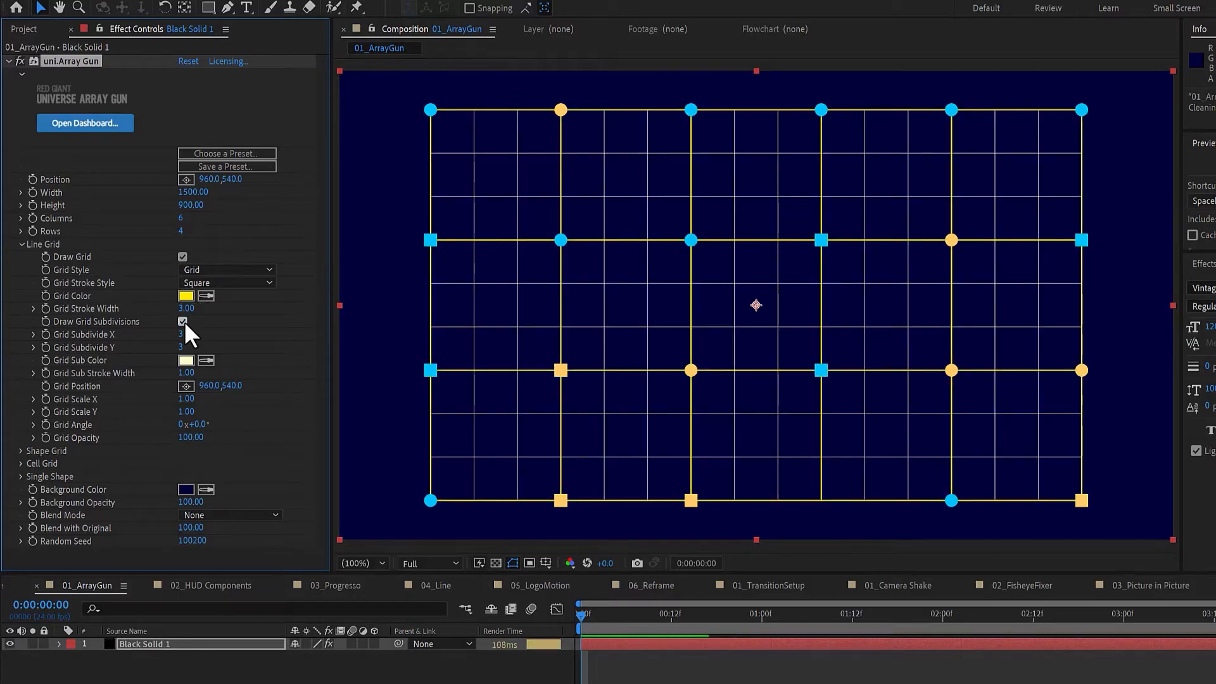
click(20, 244)
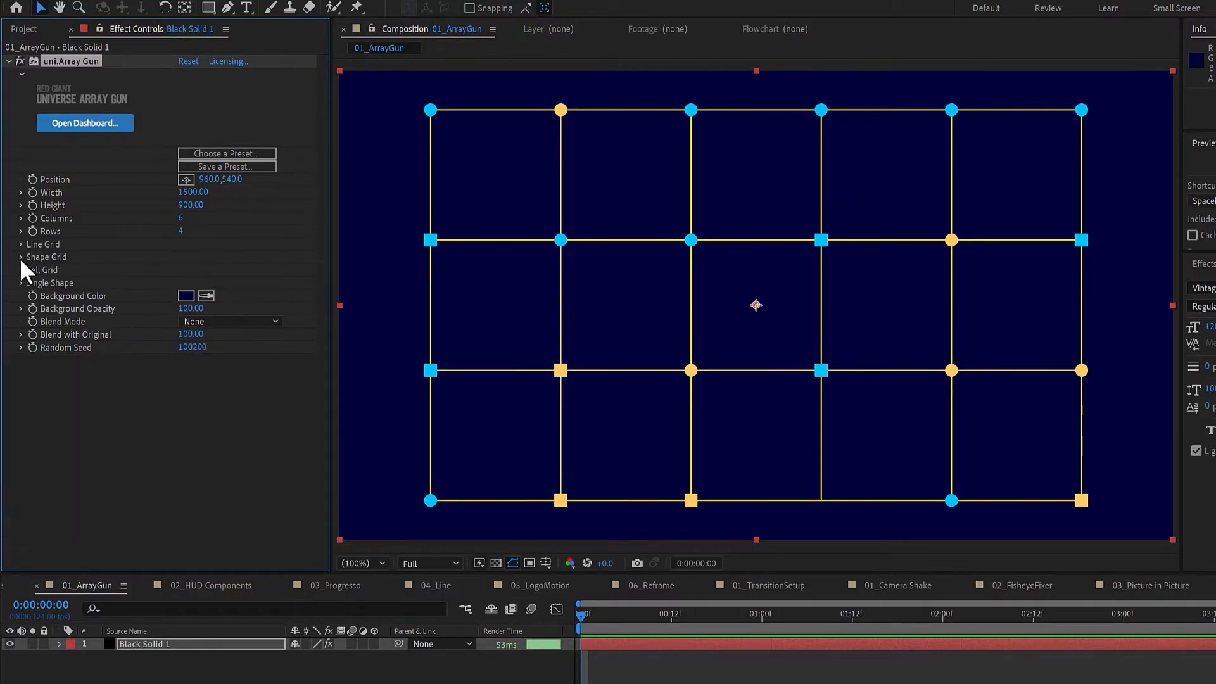
- Switch Shape 1 to half circles and choose an animation behaviour for the shapes
click(21, 257)
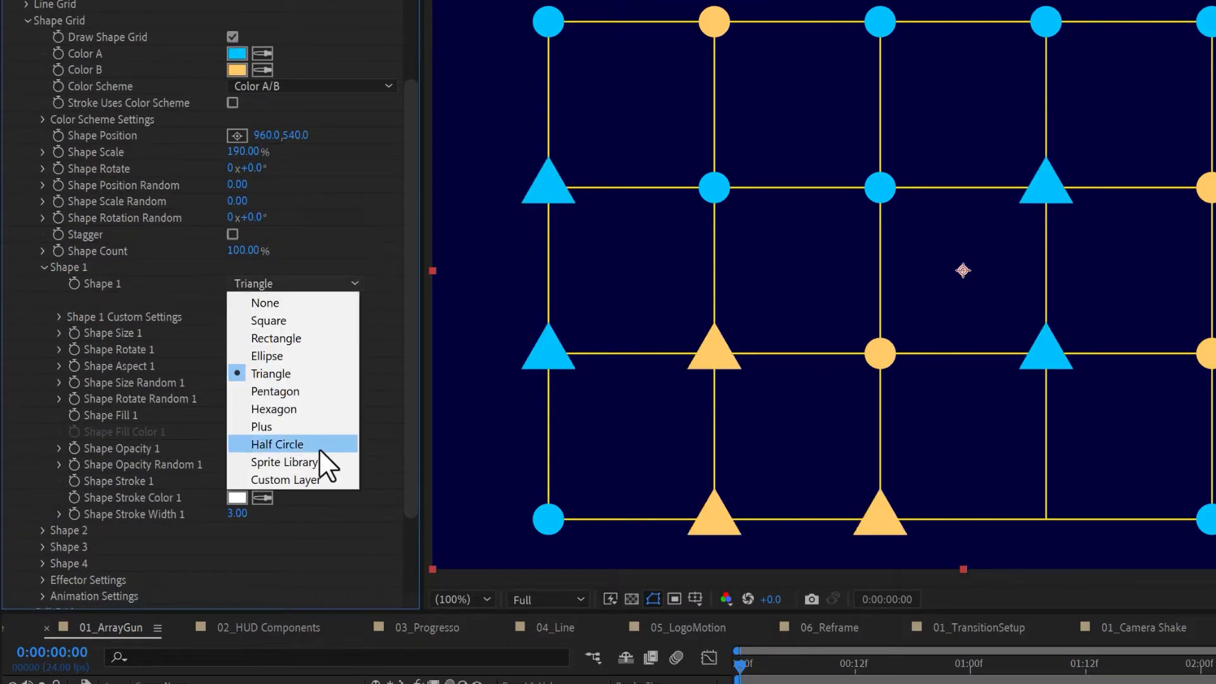
click(282, 462)
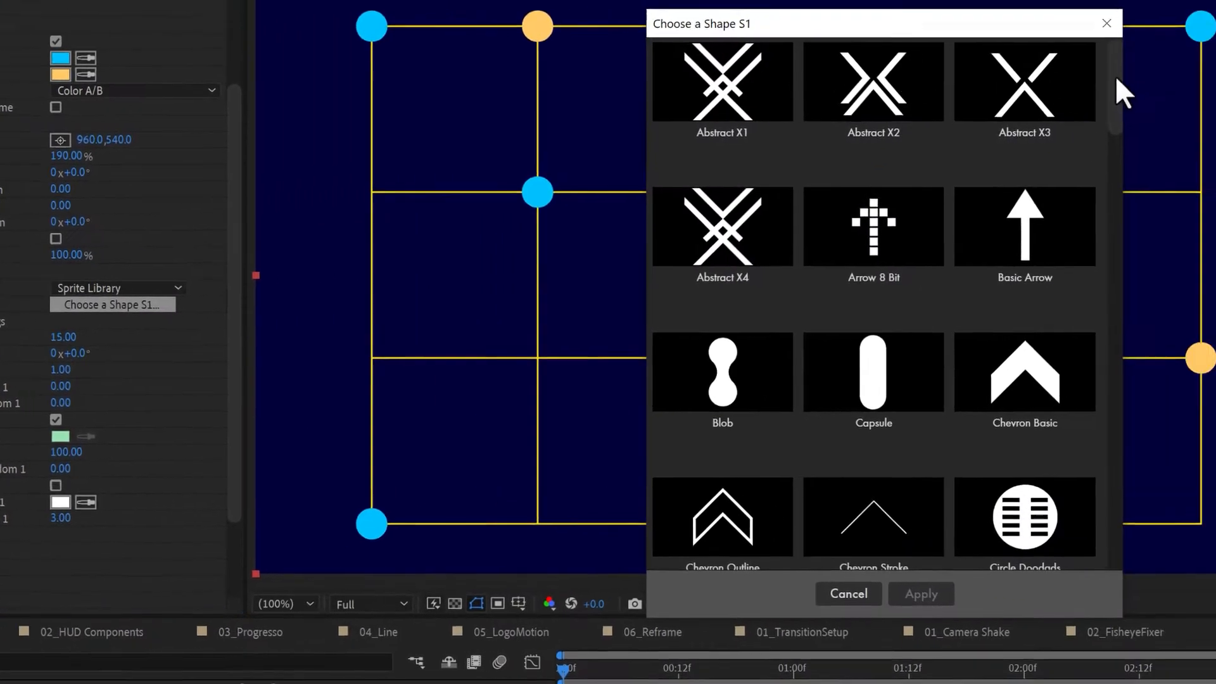
click(847, 593)
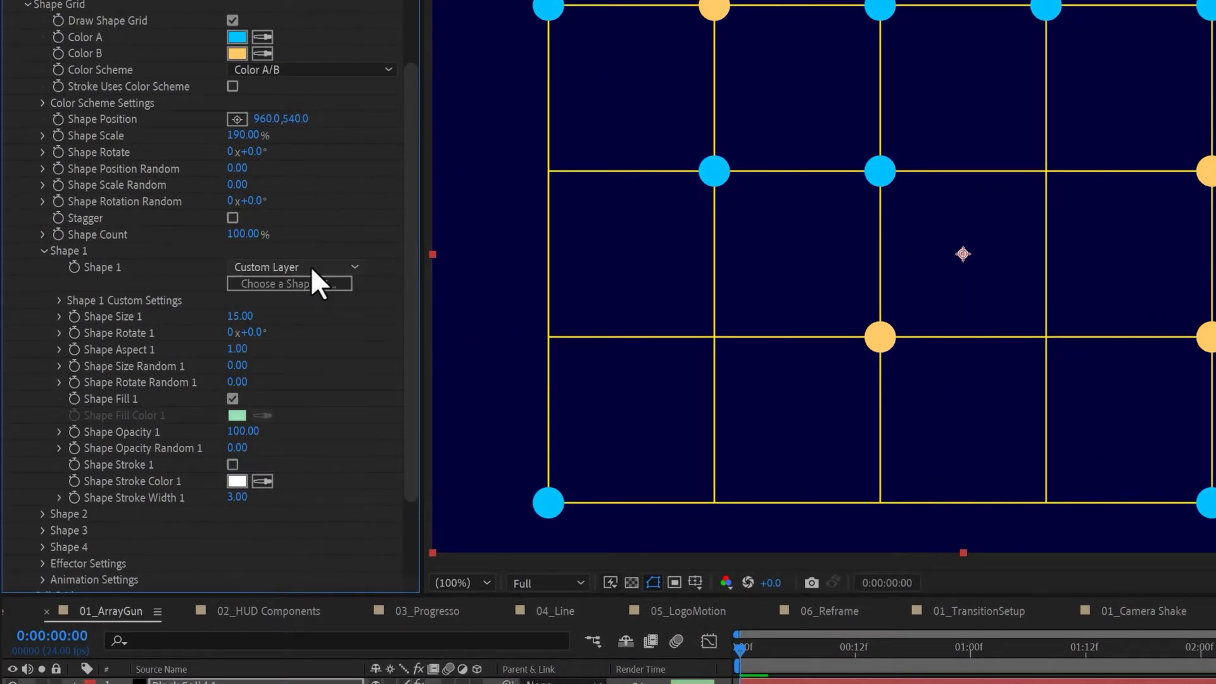
scroll(down, 3)
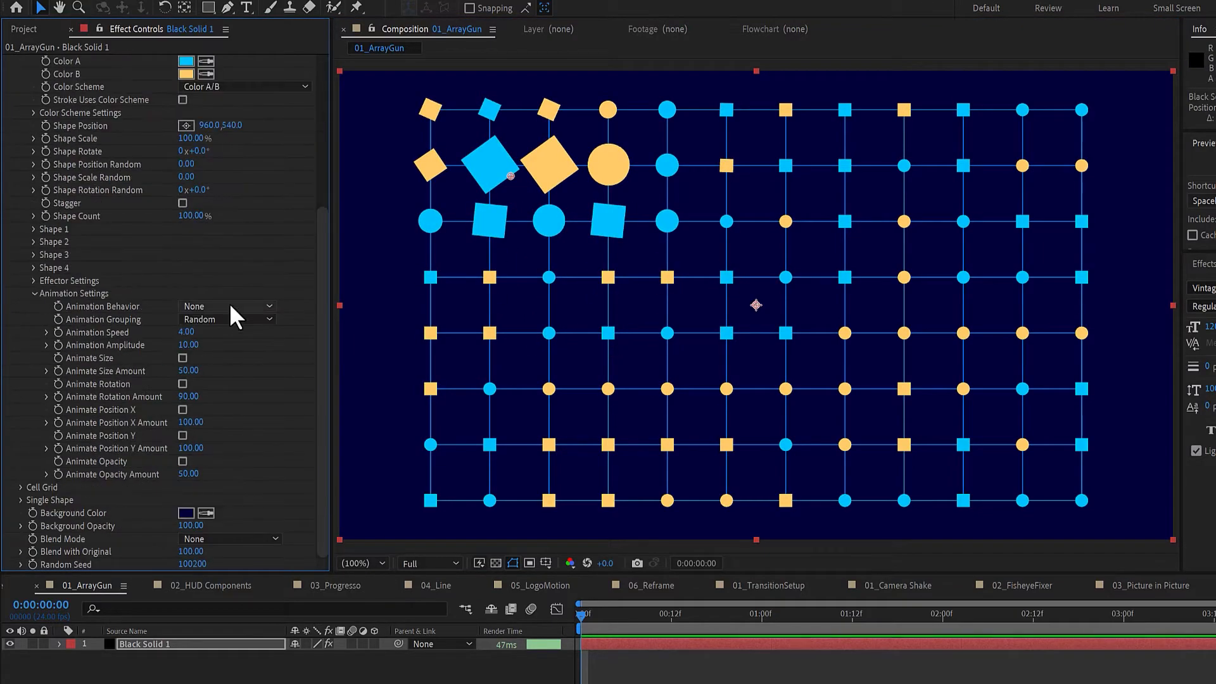
click(225, 305)
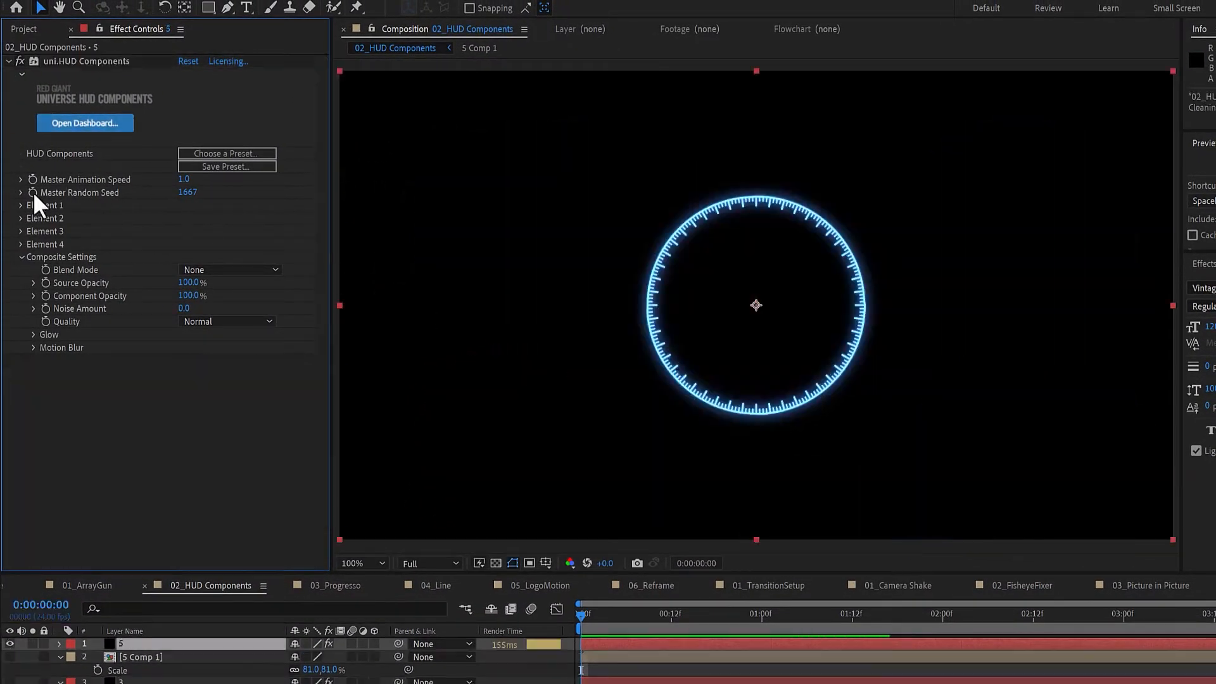
- Set up the HUD needle and crosshair elements via their transform options
click(20, 205)
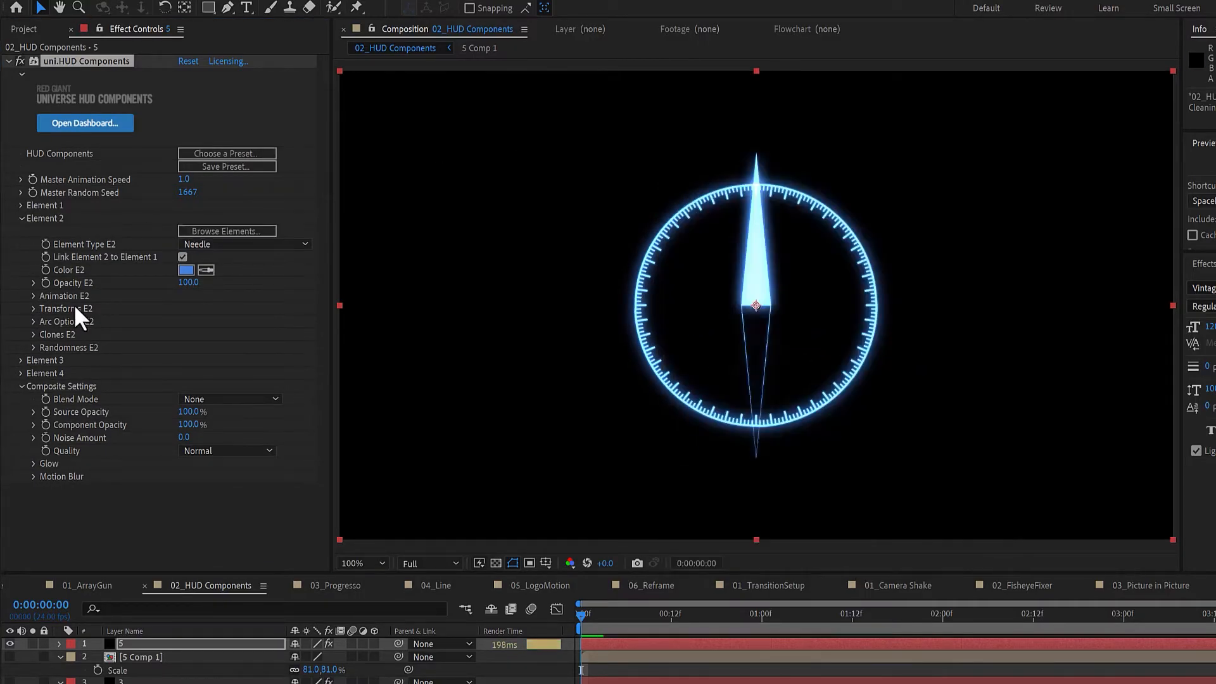
click(21, 230)
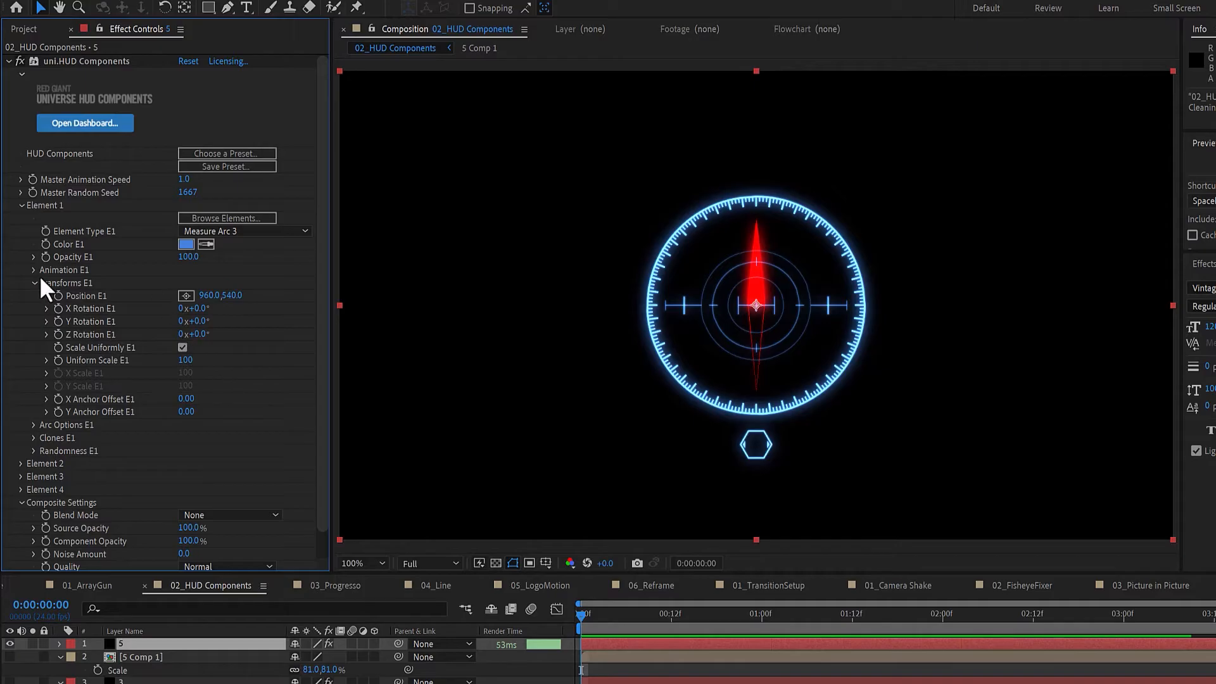
click(21, 219)
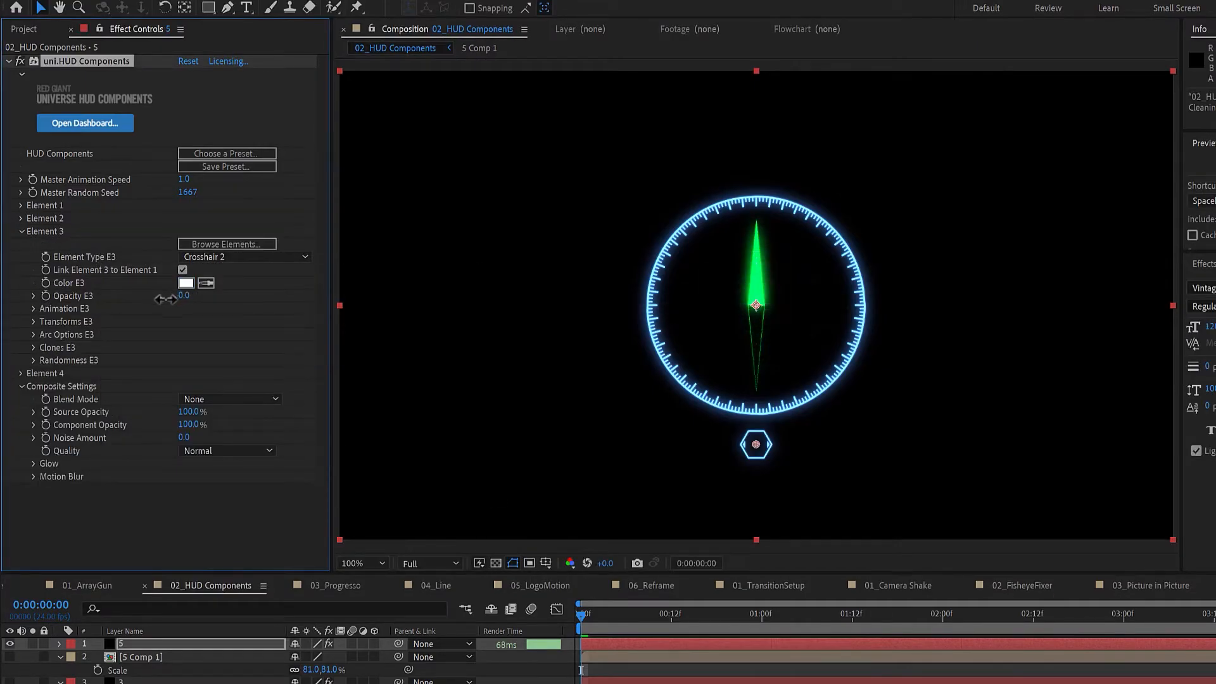
click(21, 217)
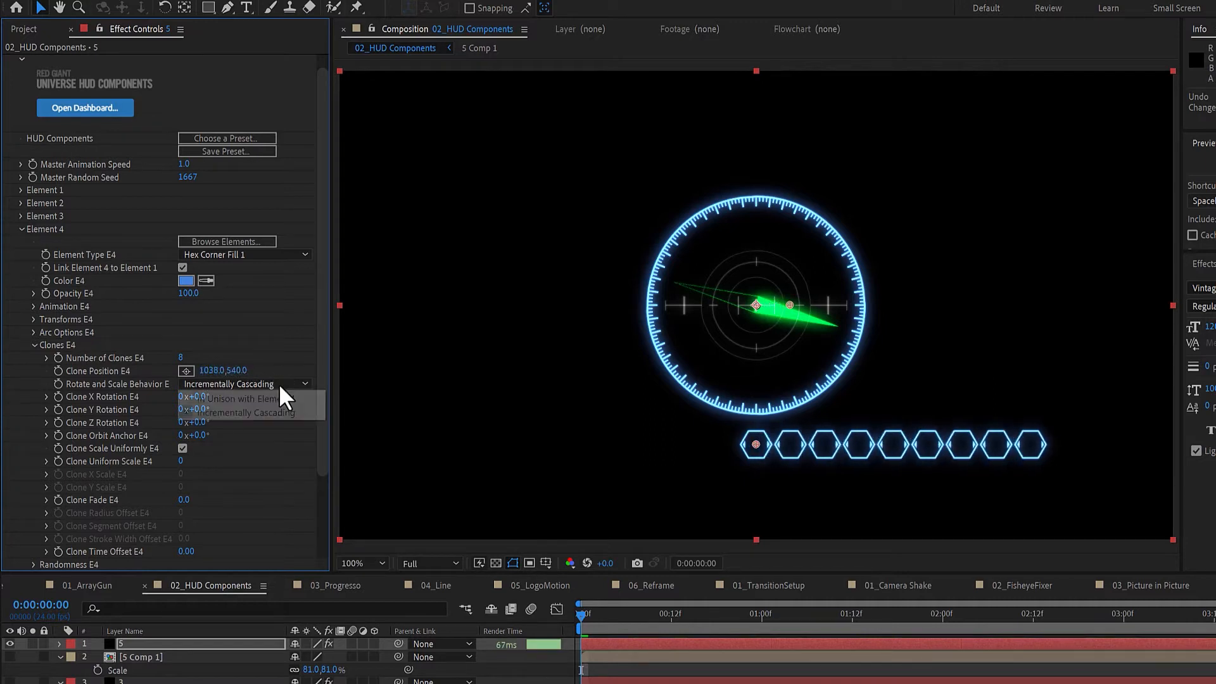
- Make the hexagon clones of Element 4 rotate and scale in unison
click(229, 399)
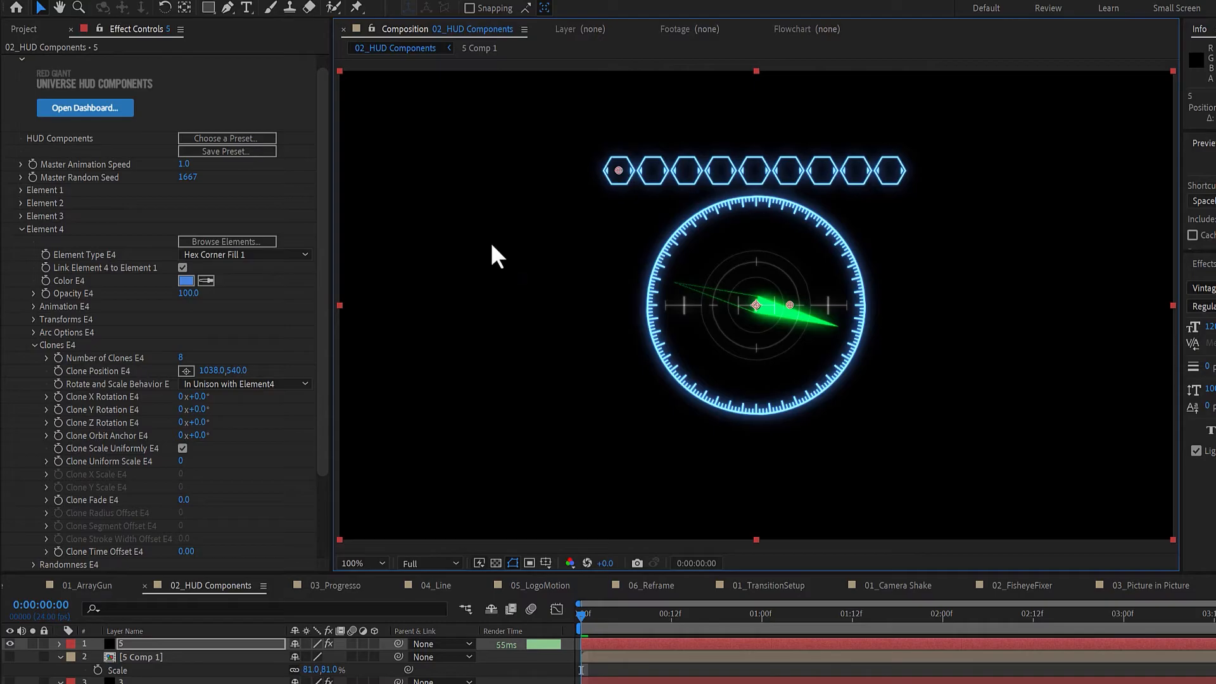
mouse_move(41, 357)
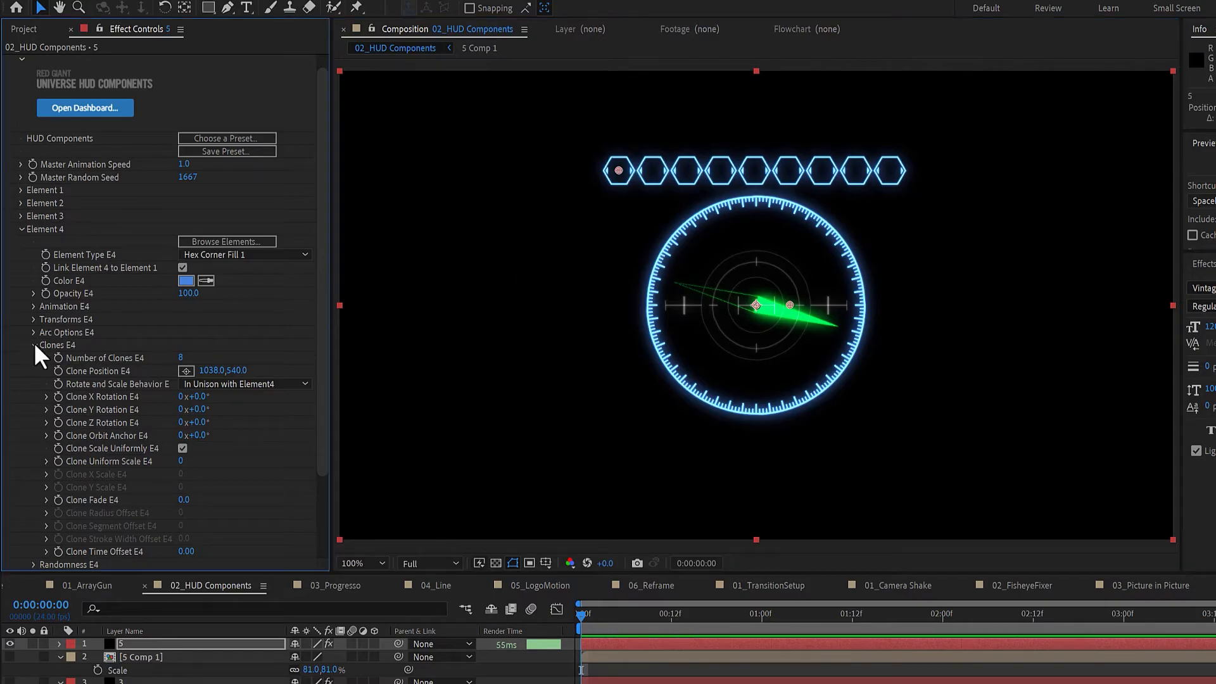
click(35, 566)
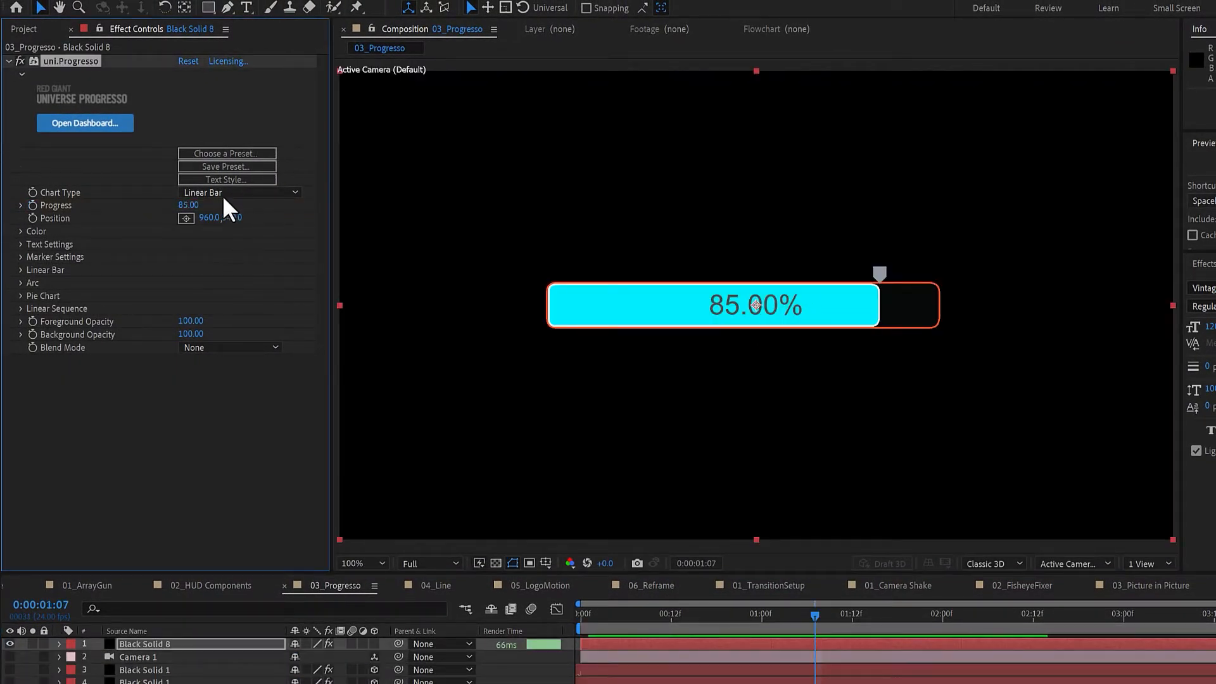
- Cycle Progresso's chart type through linear sequence, pie chart and arc, raising progress to 87
click(241, 192)
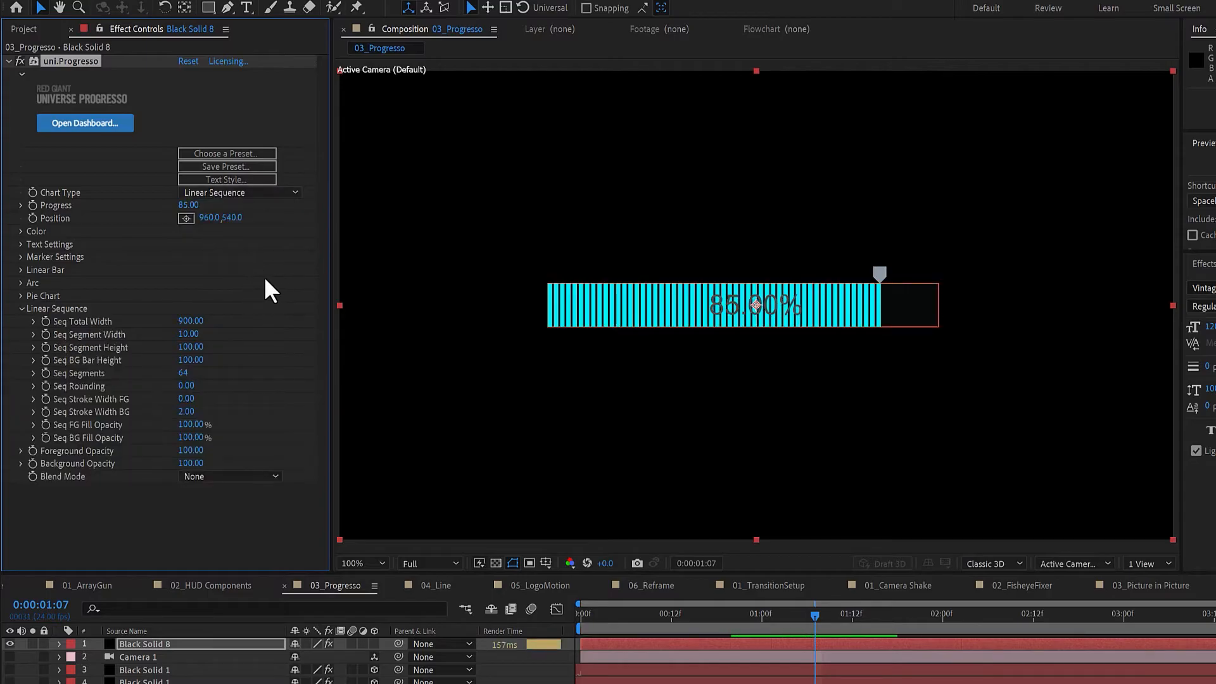
click(238, 193)
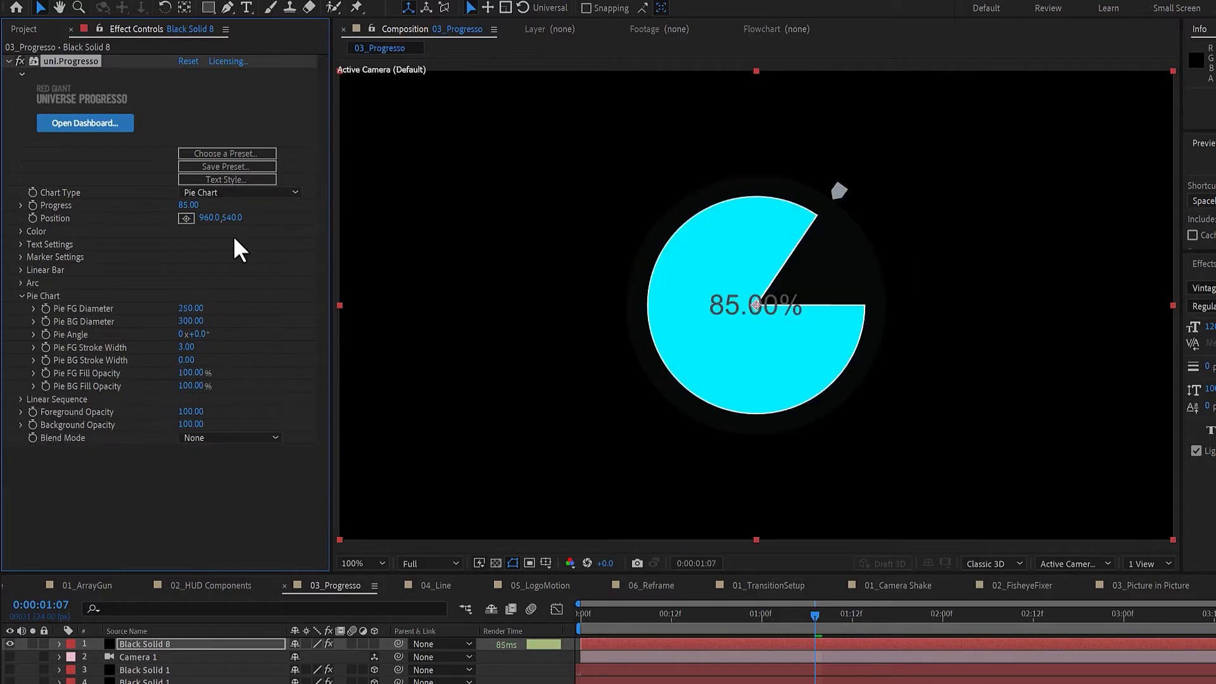
click(239, 192)
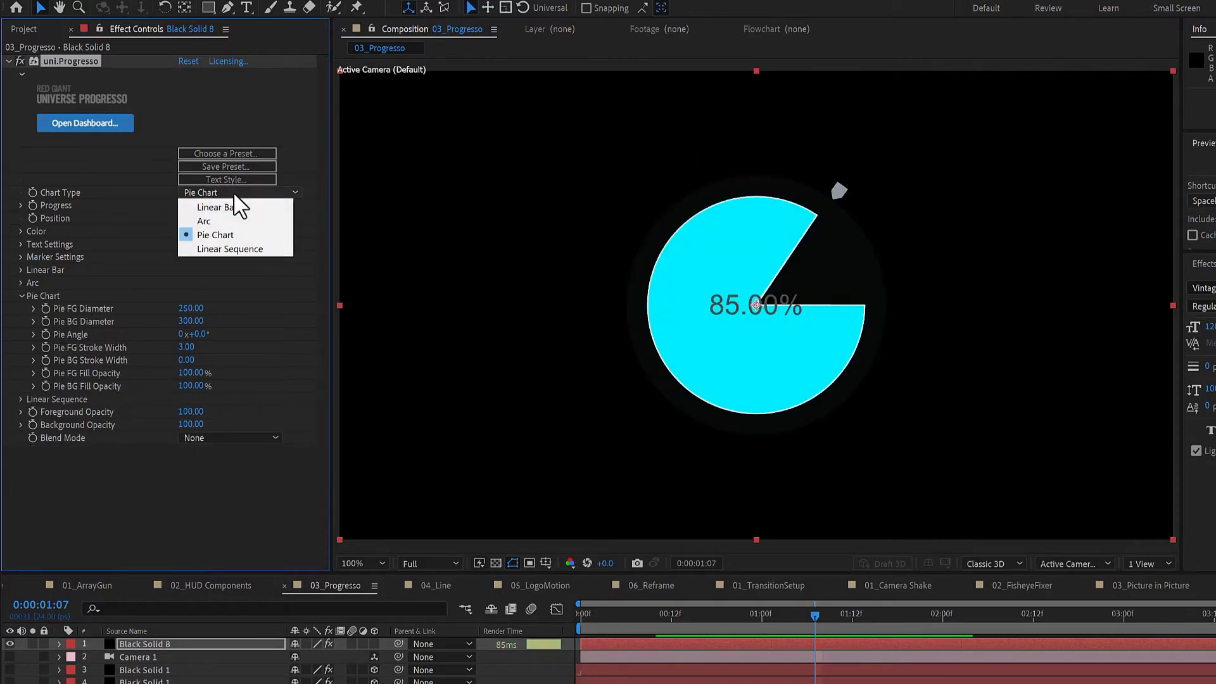
click(204, 220)
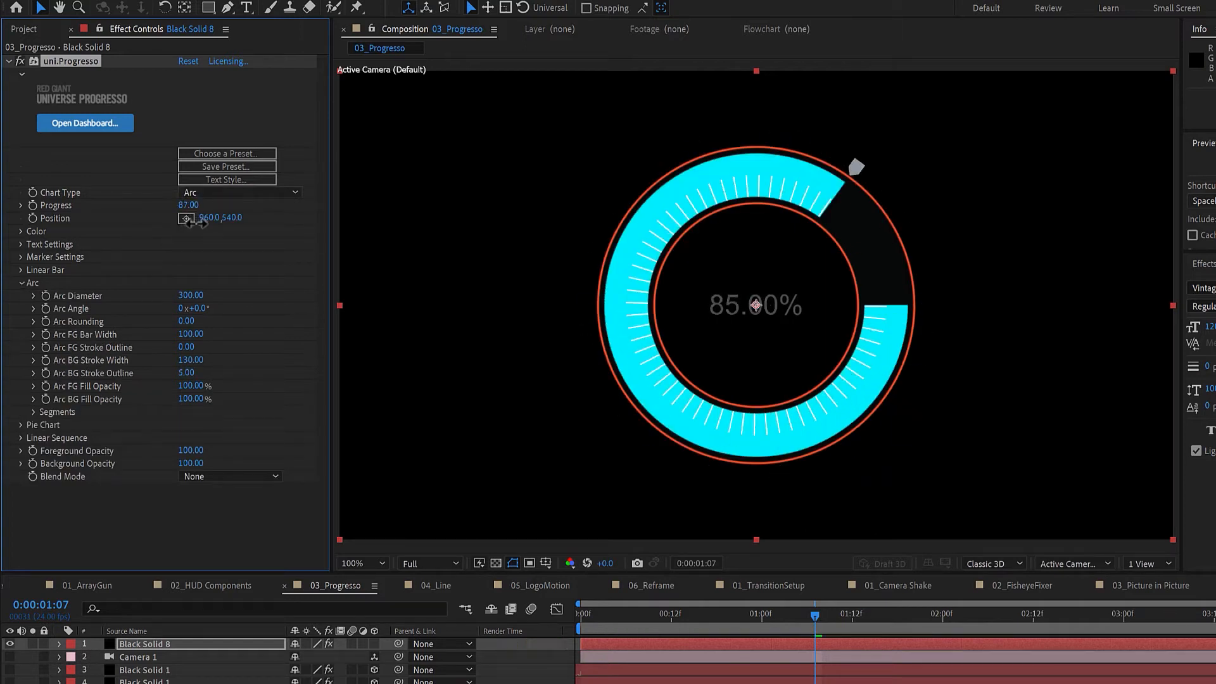
click(21, 230)
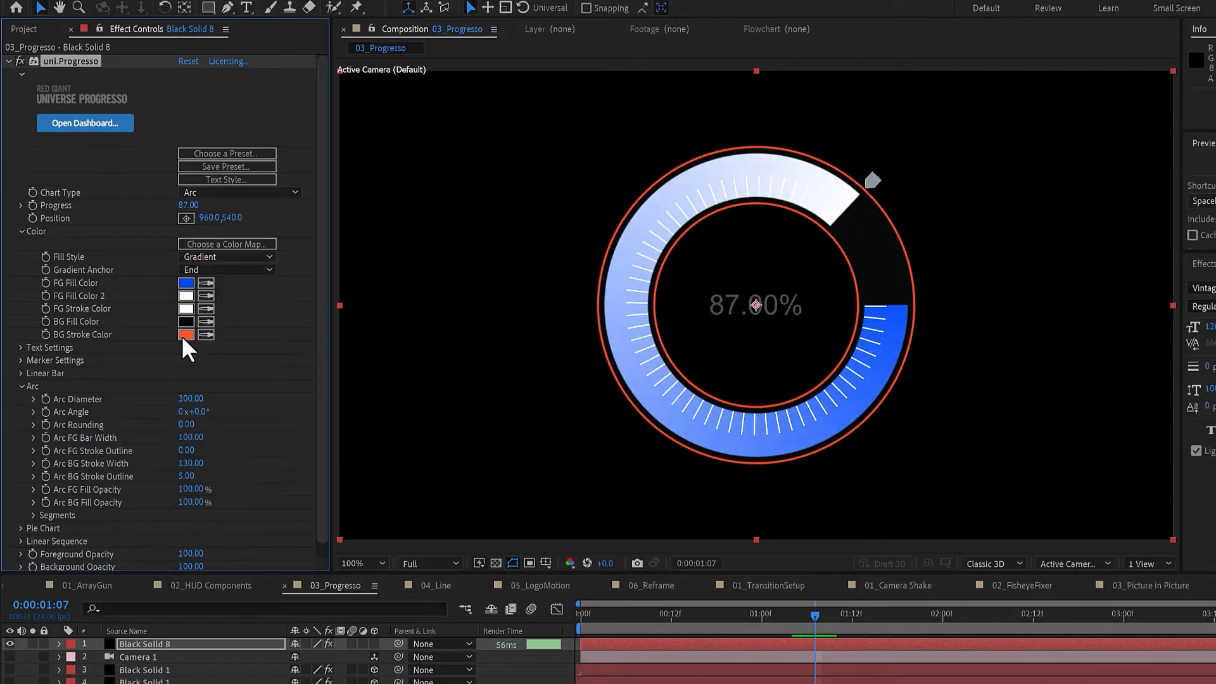
- Recolour the background ring, render the number text and confirm black font colour
click(186, 334)
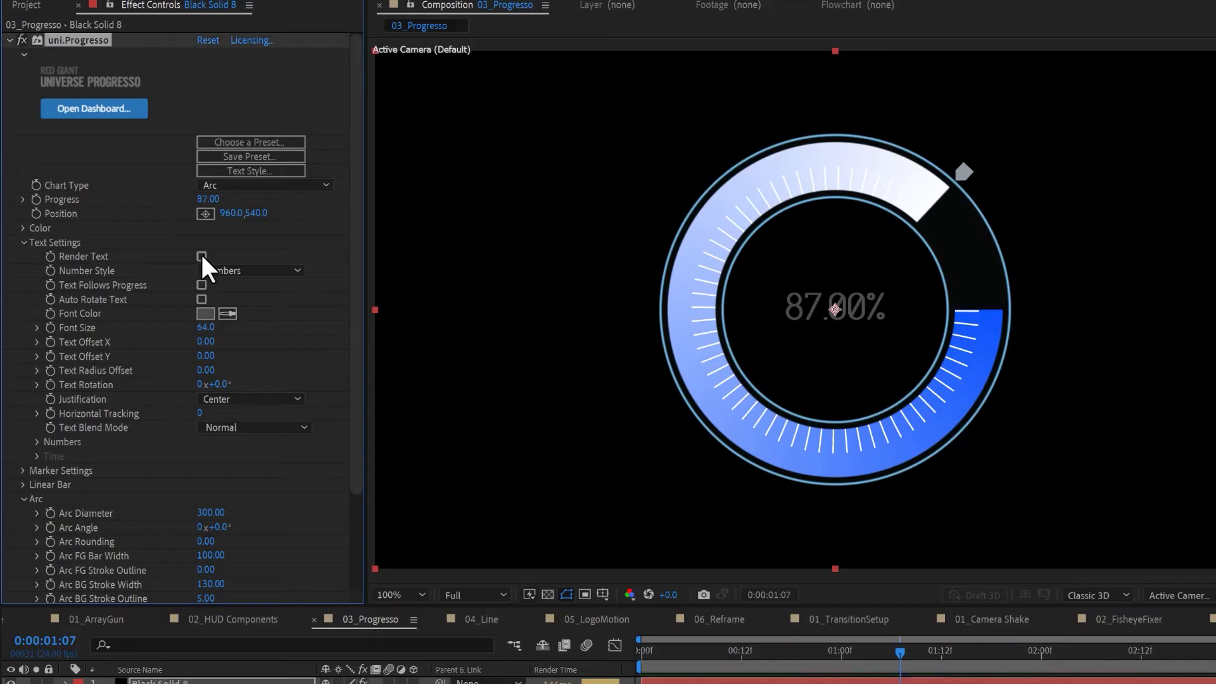
click(201, 257)
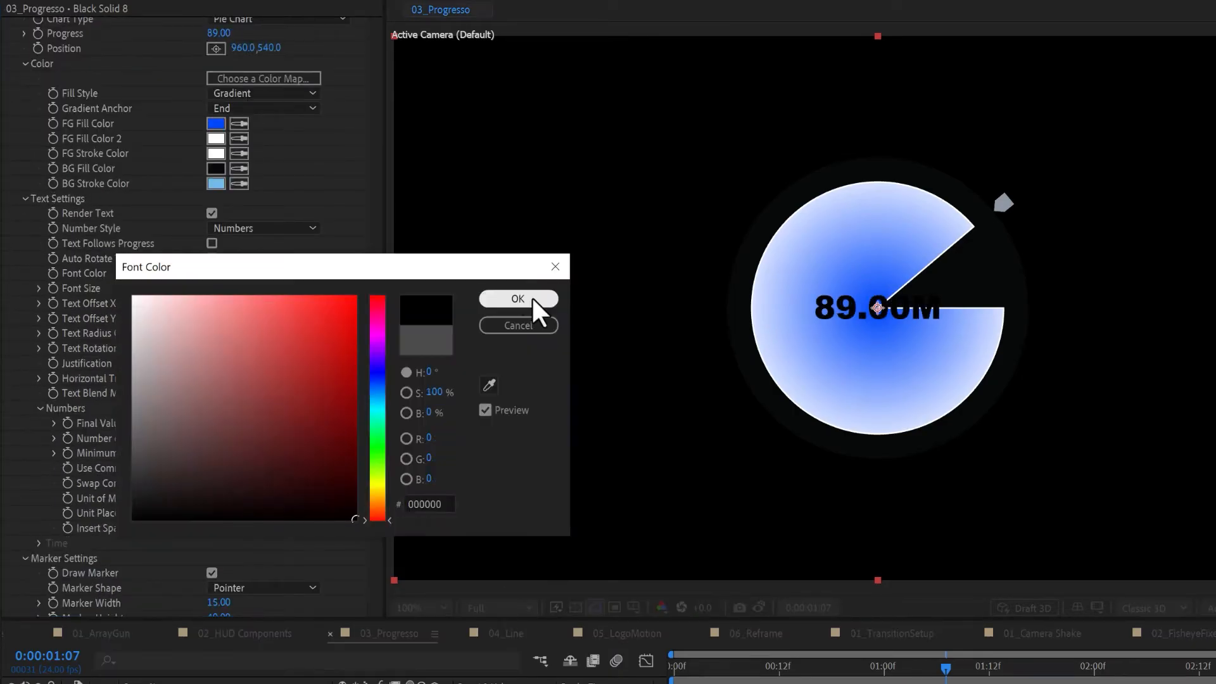
click(517, 299)
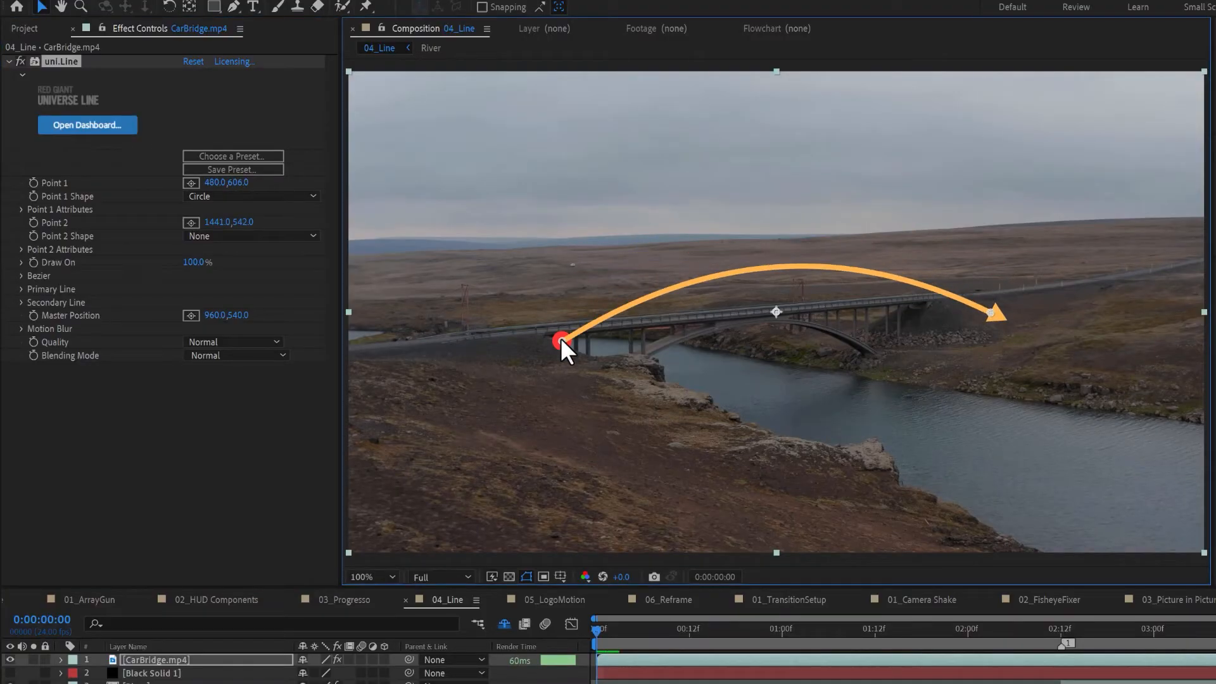
click(23, 209)
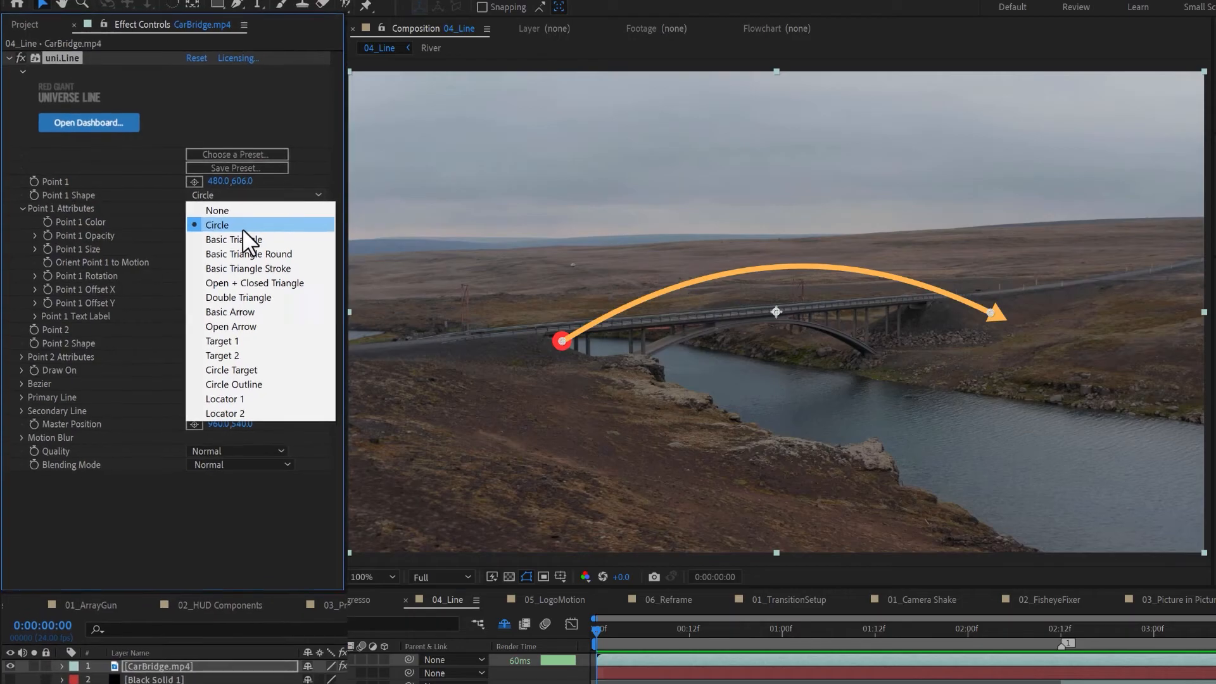
click(217, 224)
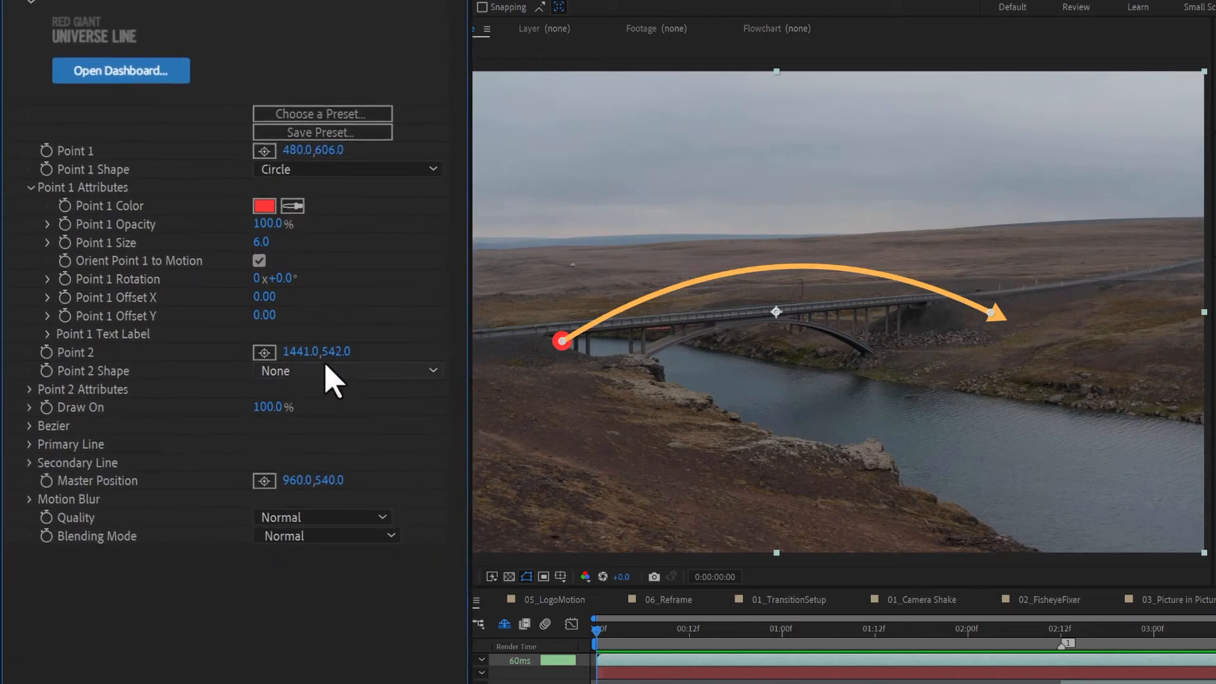
click(345, 371)
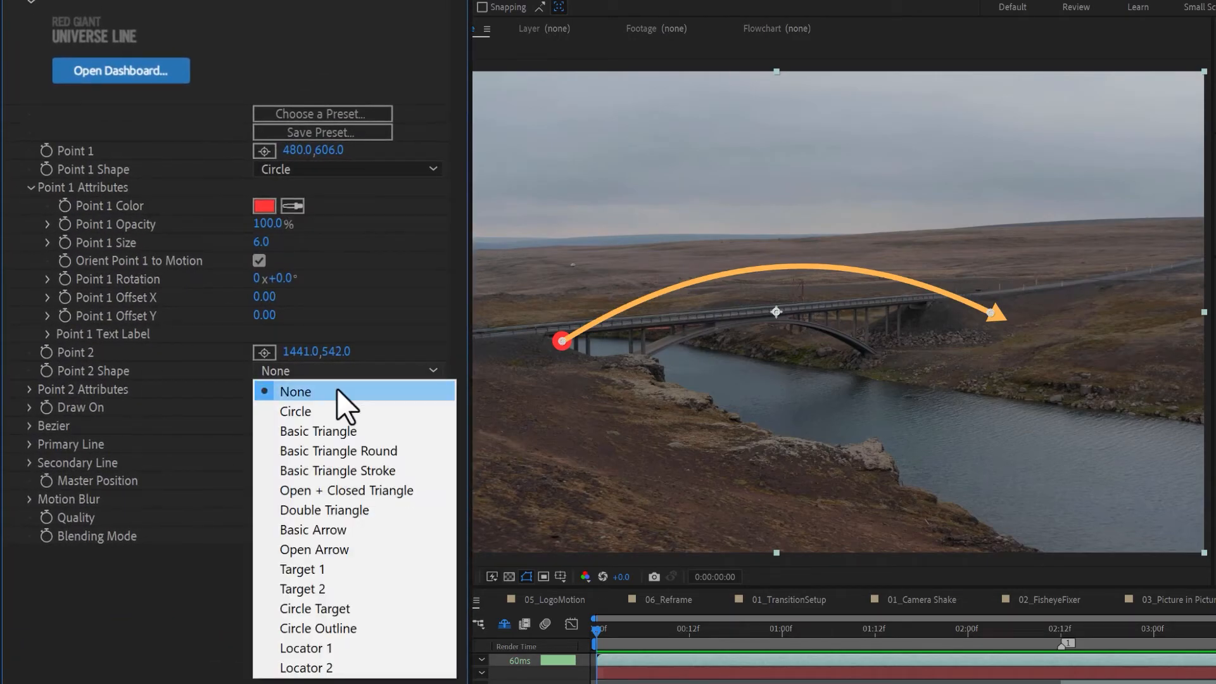
click(296, 391)
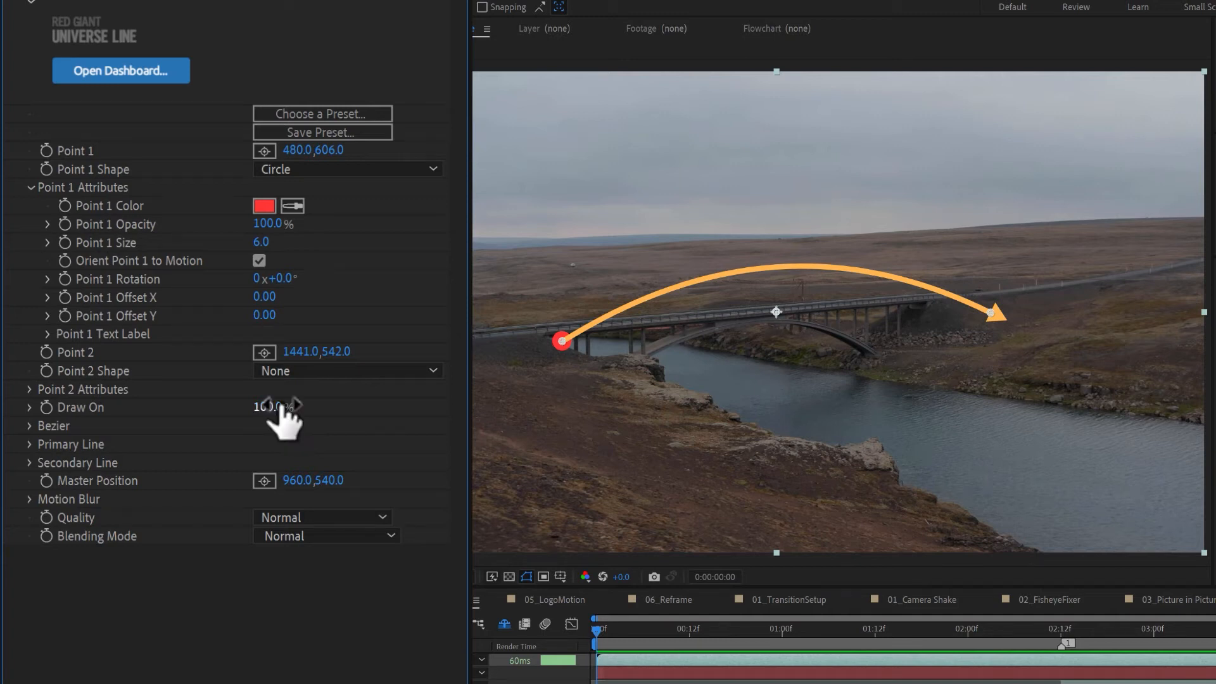
click(29, 187)
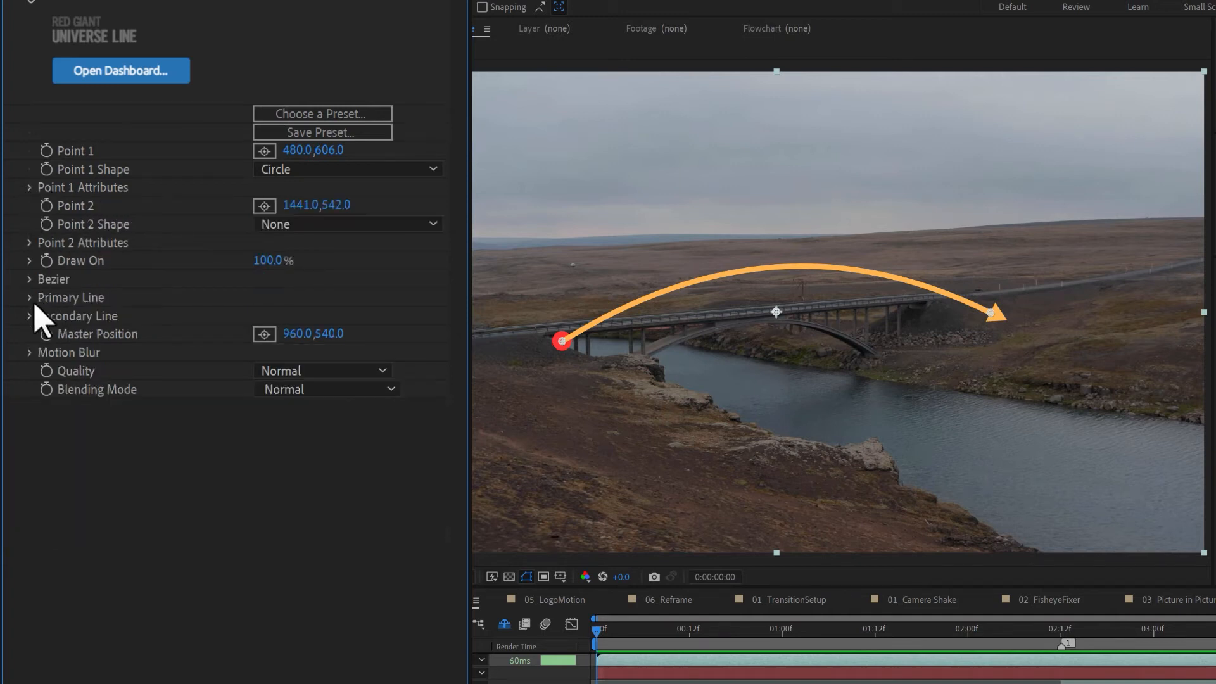
- Draw the primary line to 70% with bigger arrowhead, thicker width and Locator 1 start marker
click(29, 296)
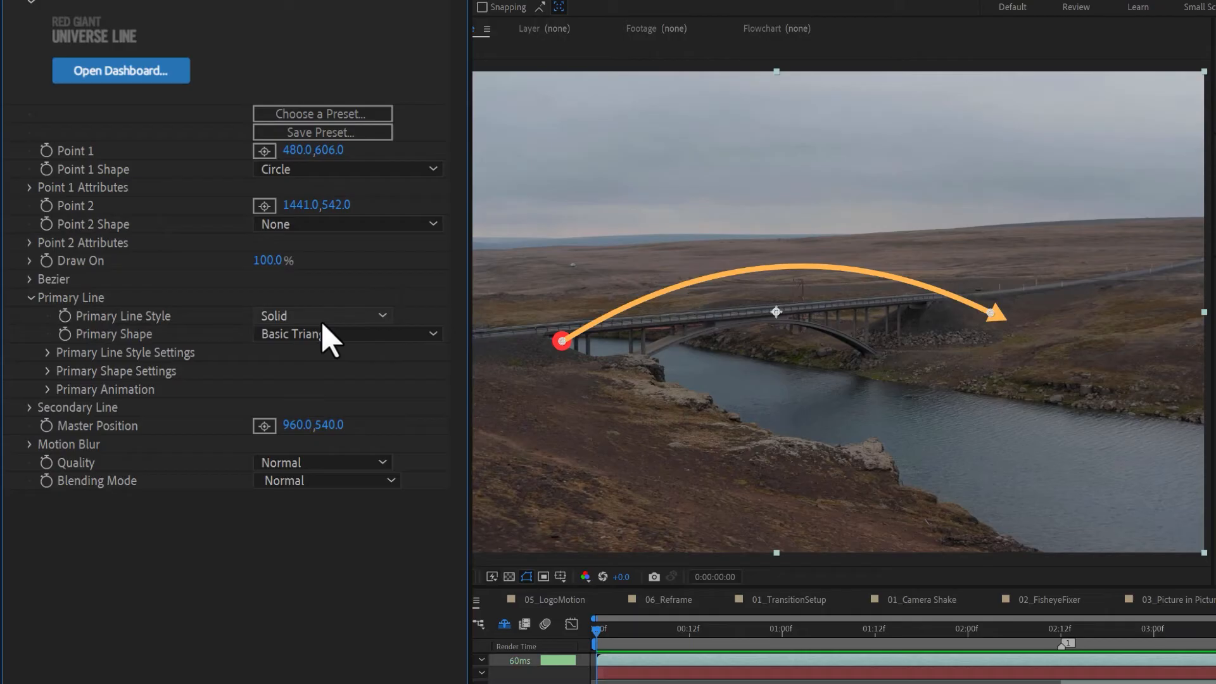
mouse_move(337, 351)
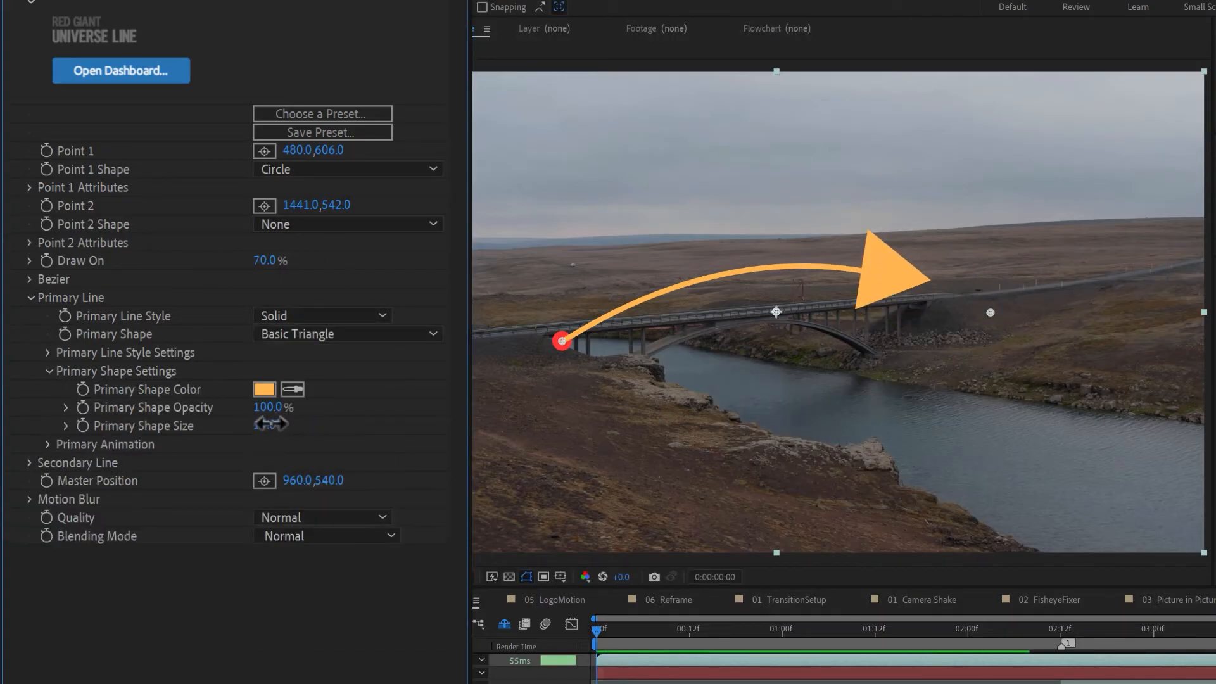
click(29, 187)
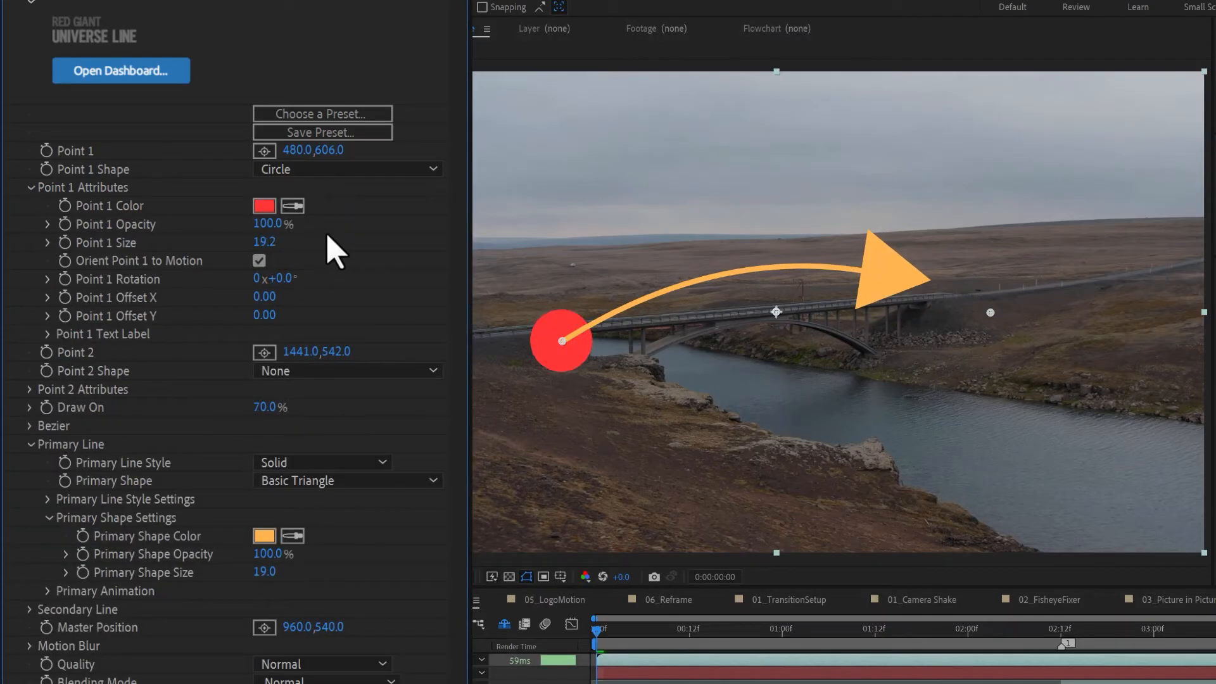
click(347, 169)
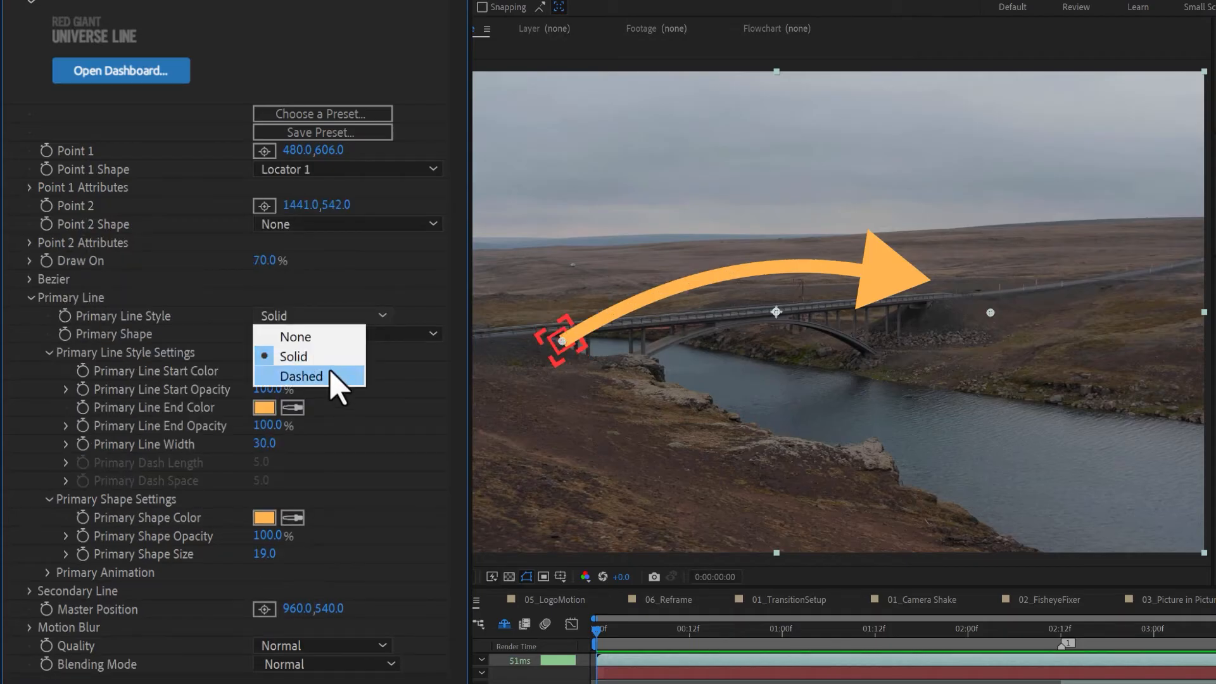
- Make the primary line dashed and bend it with a 4-Point Bezier style
click(302, 376)
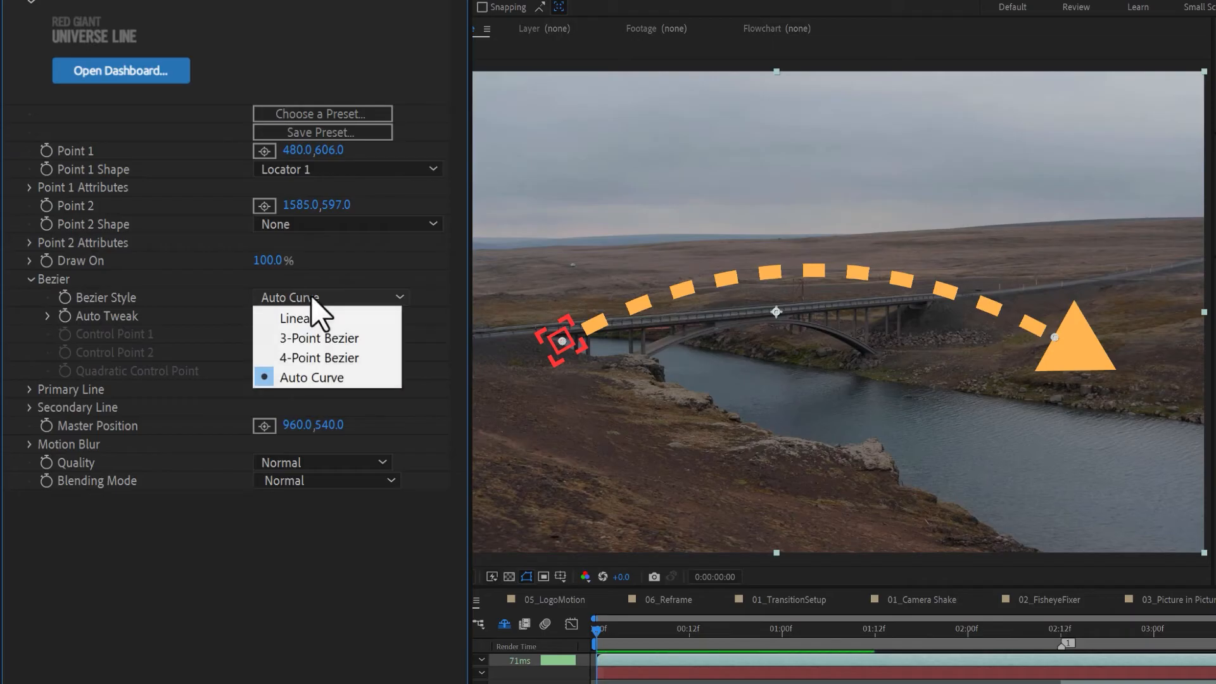
click(295, 318)
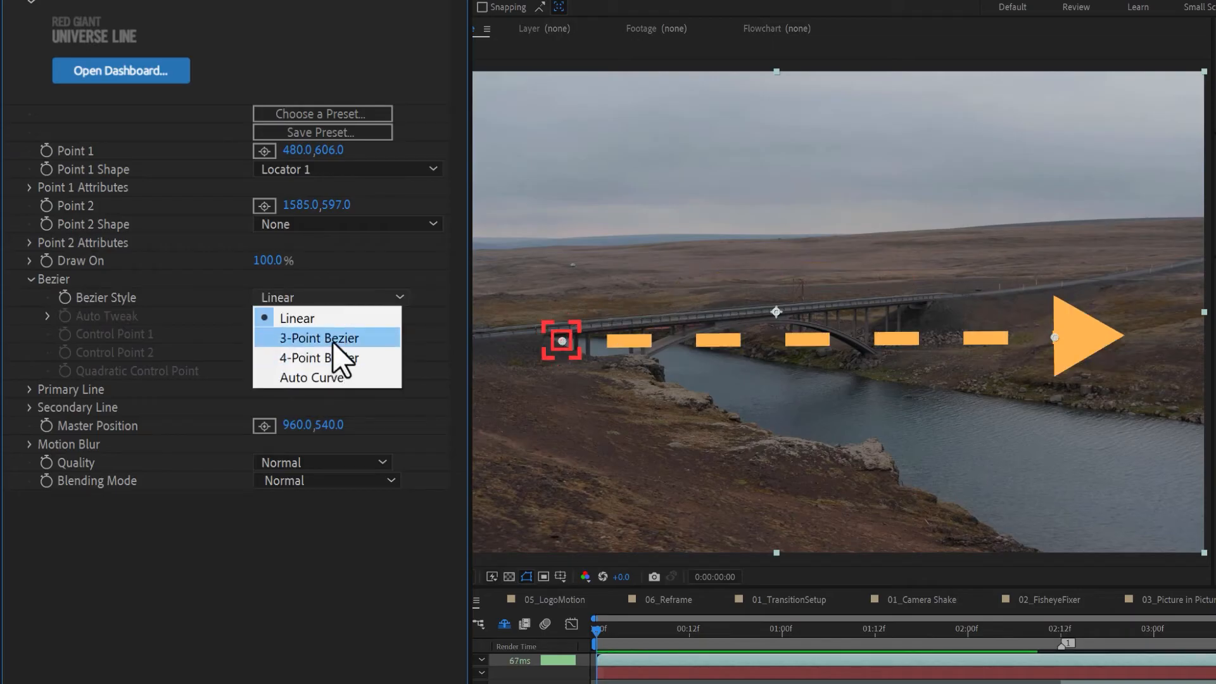
click(318, 337)
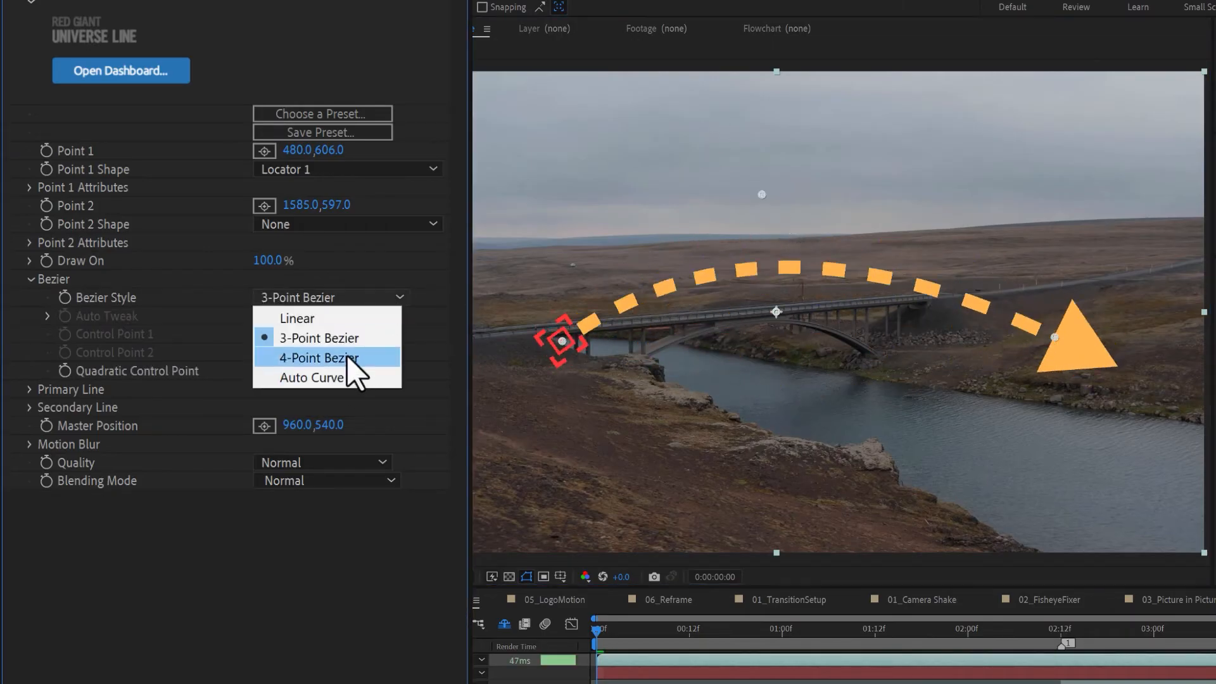
click(317, 357)
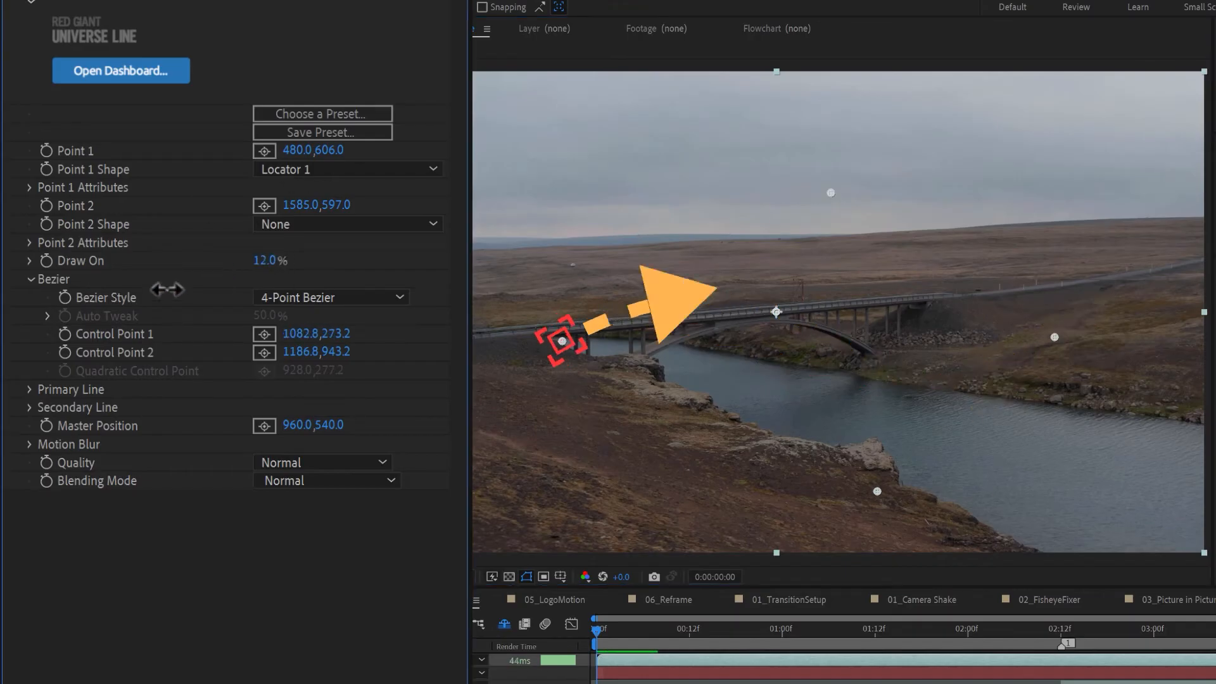
- Add a solid-style secondary line running along the arc
click(29, 406)
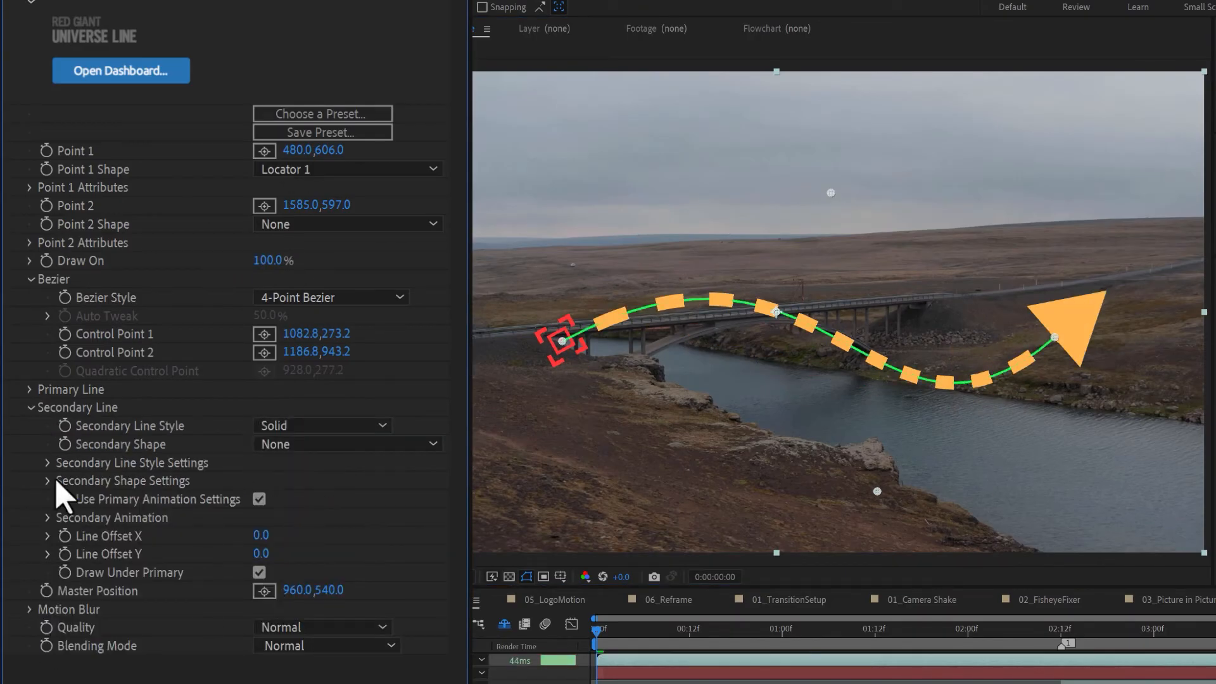
click(47, 462)
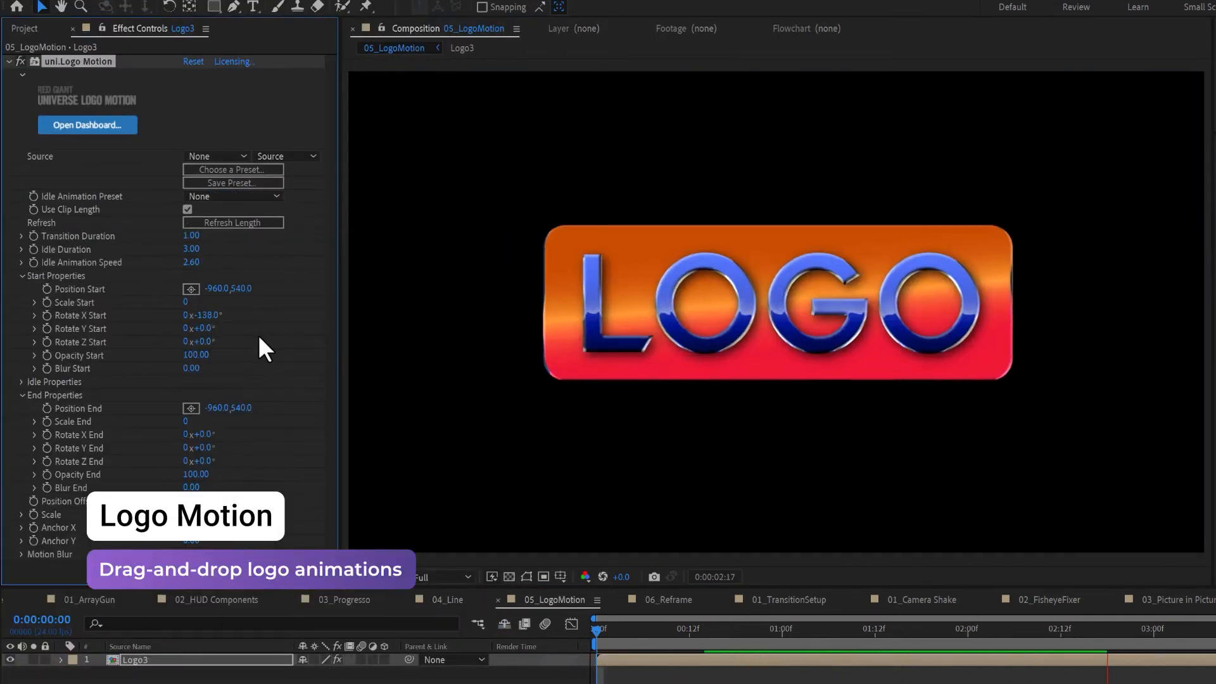
- In Logo Motion refresh the animation length and set Blur Start to 65
click(87, 125)
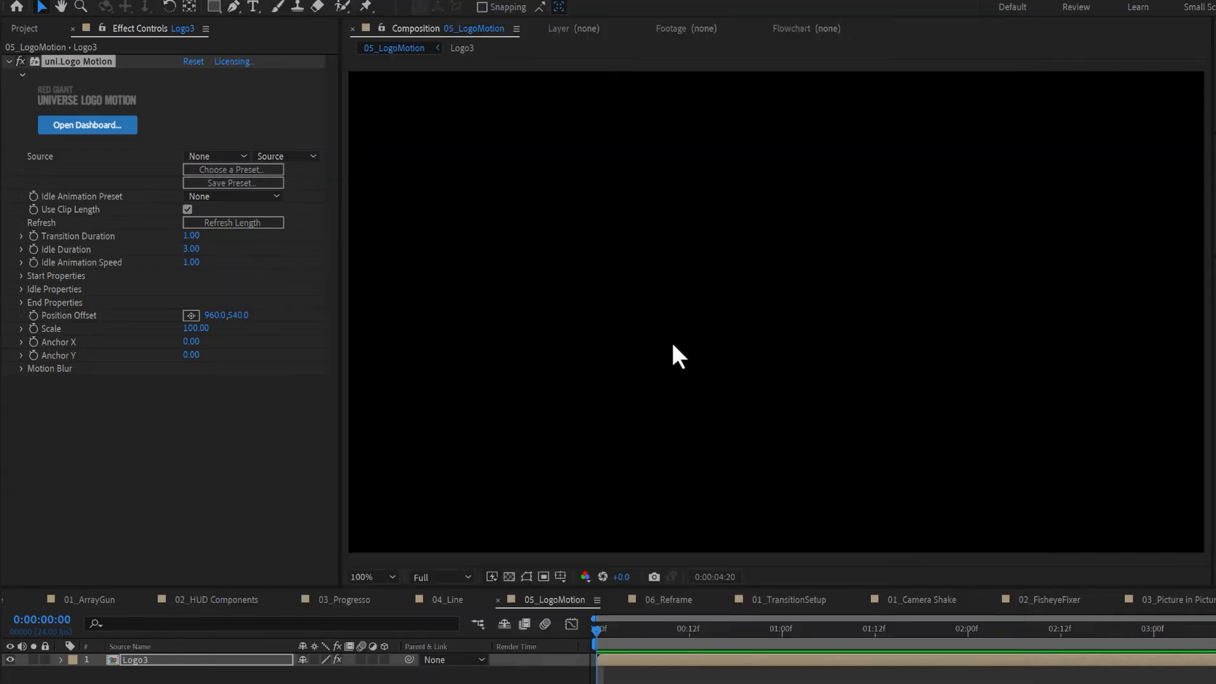
click(233, 223)
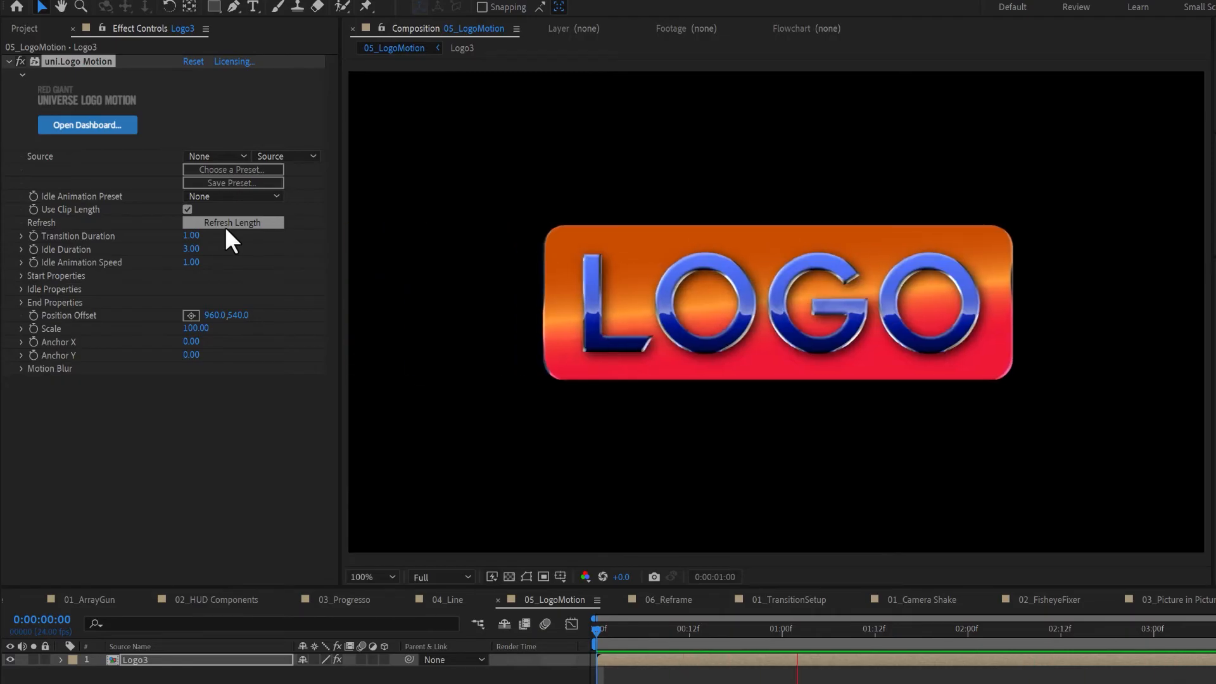
click(22, 303)
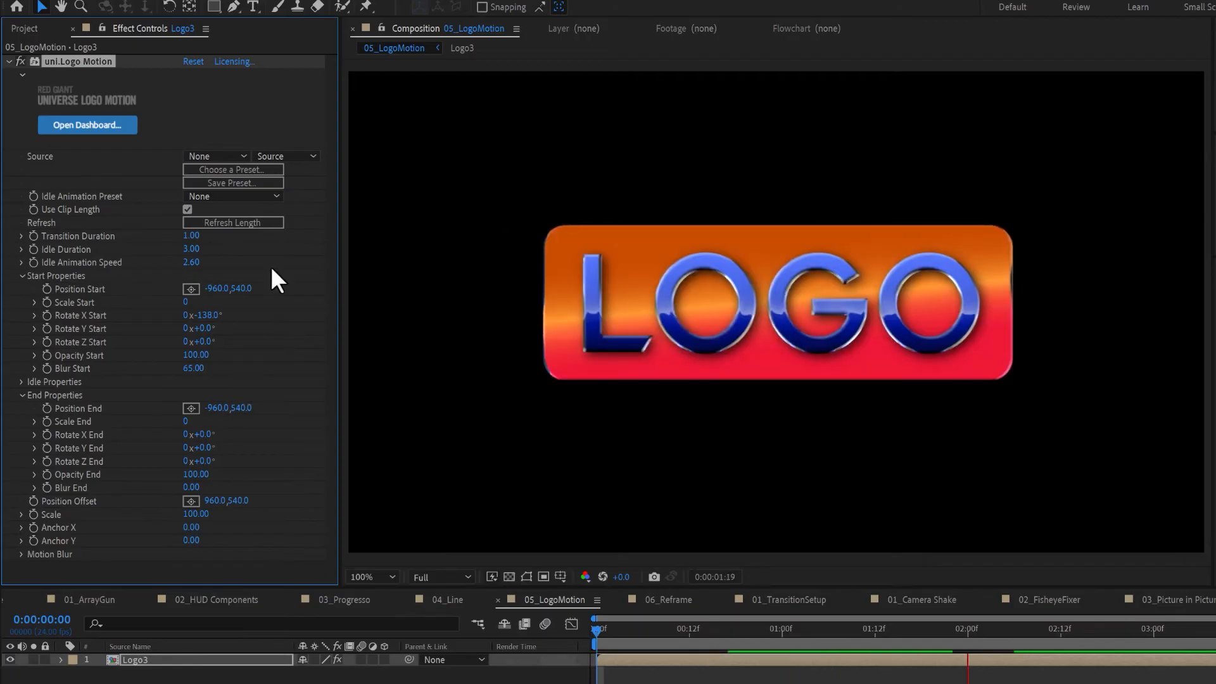
click(669, 599)
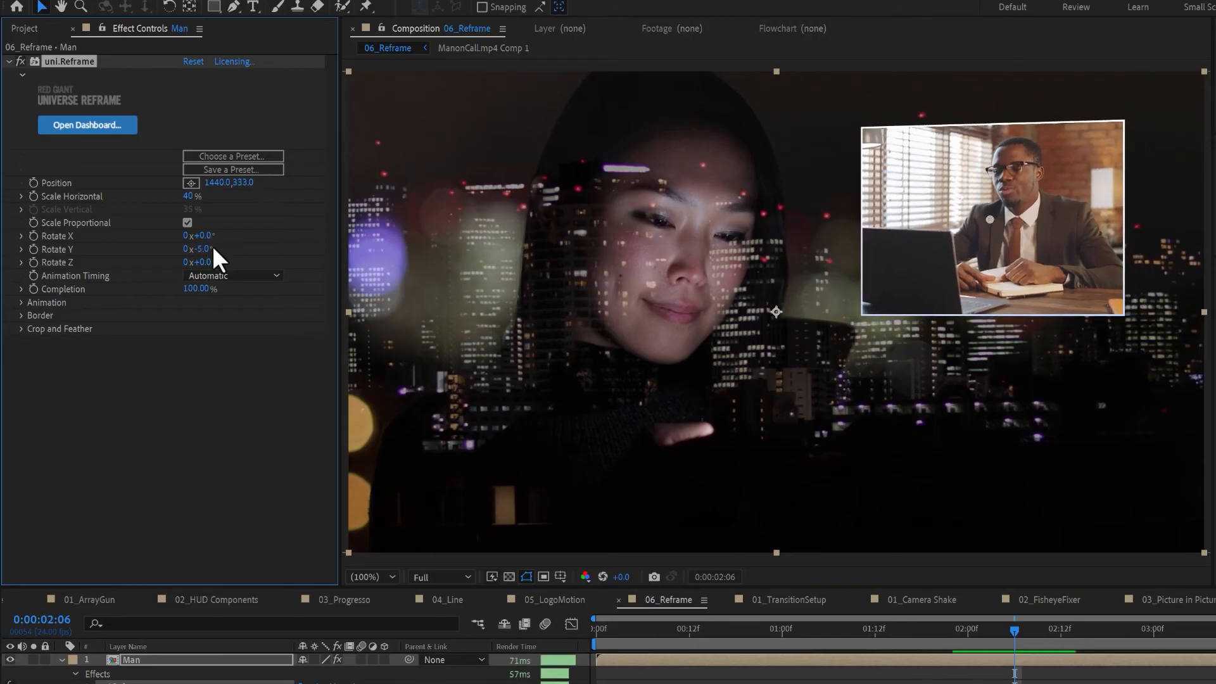
mouse_move(256, 285)
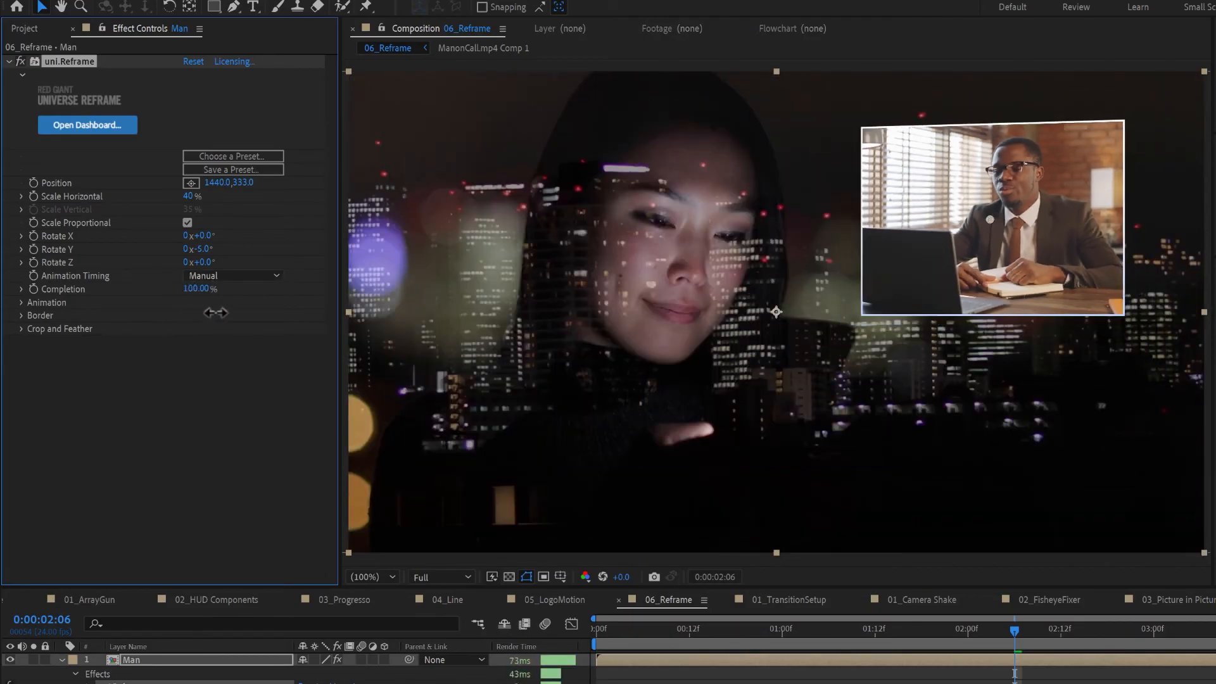
- Set Reframe animation timing to Automatic with intro on and outro off
drag(192, 195, 170, 195)
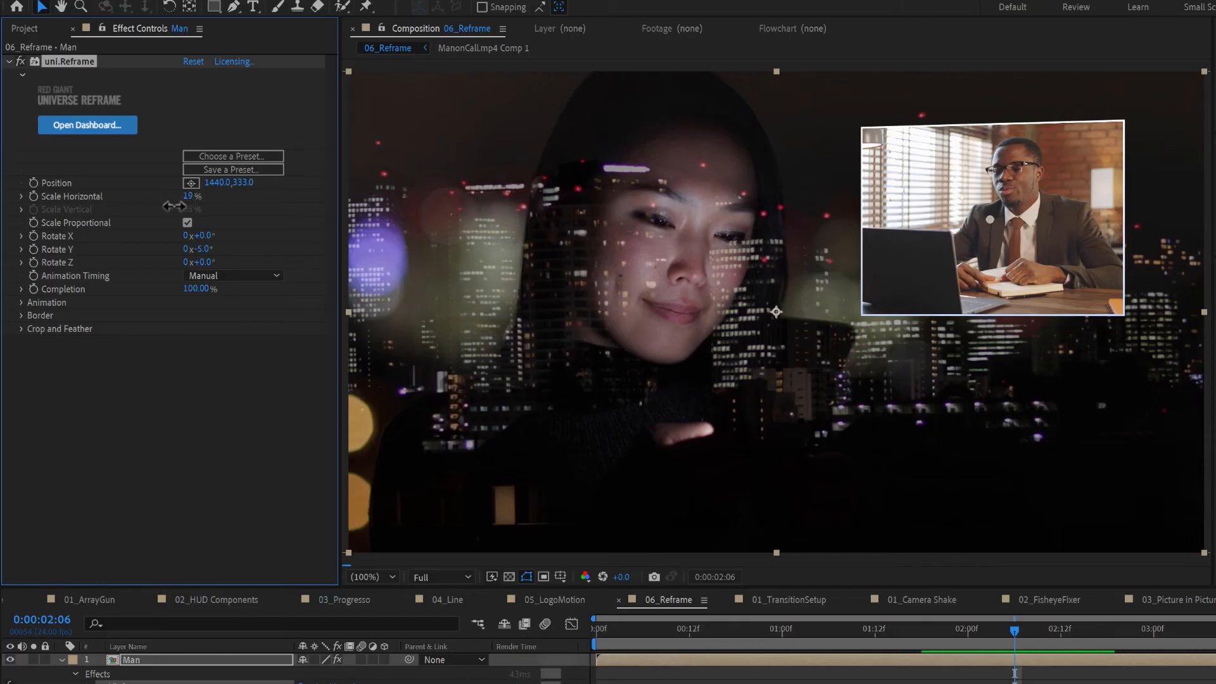
click(233, 275)
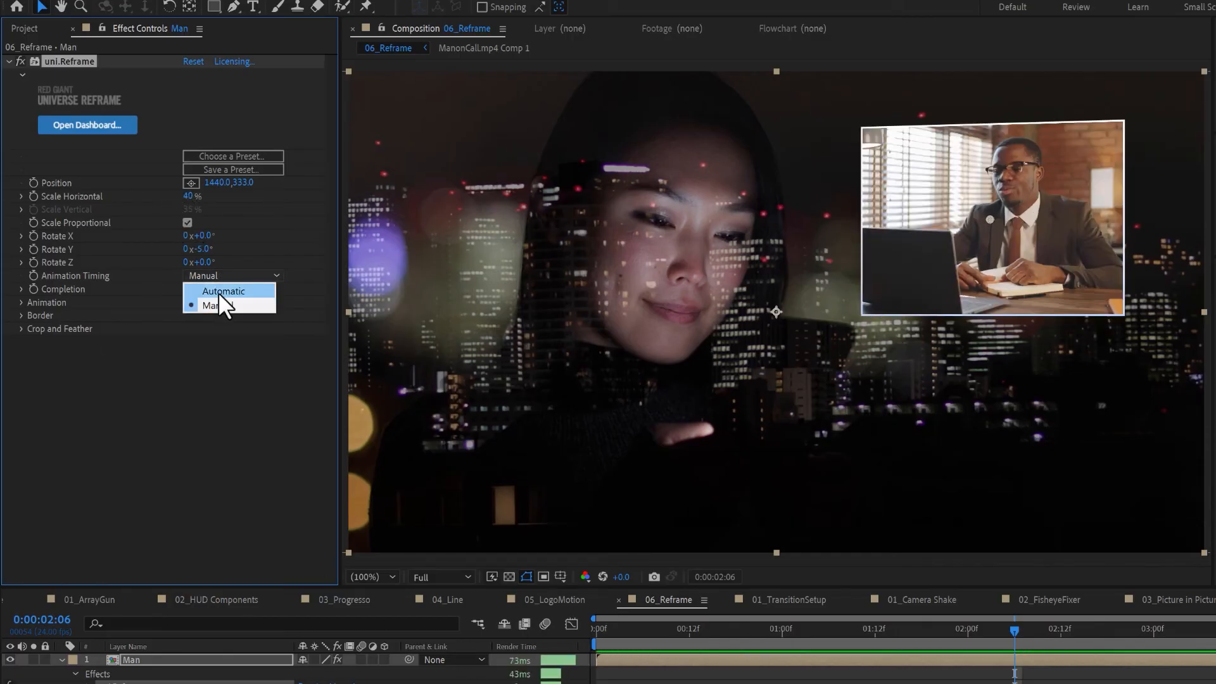
click(223, 290)
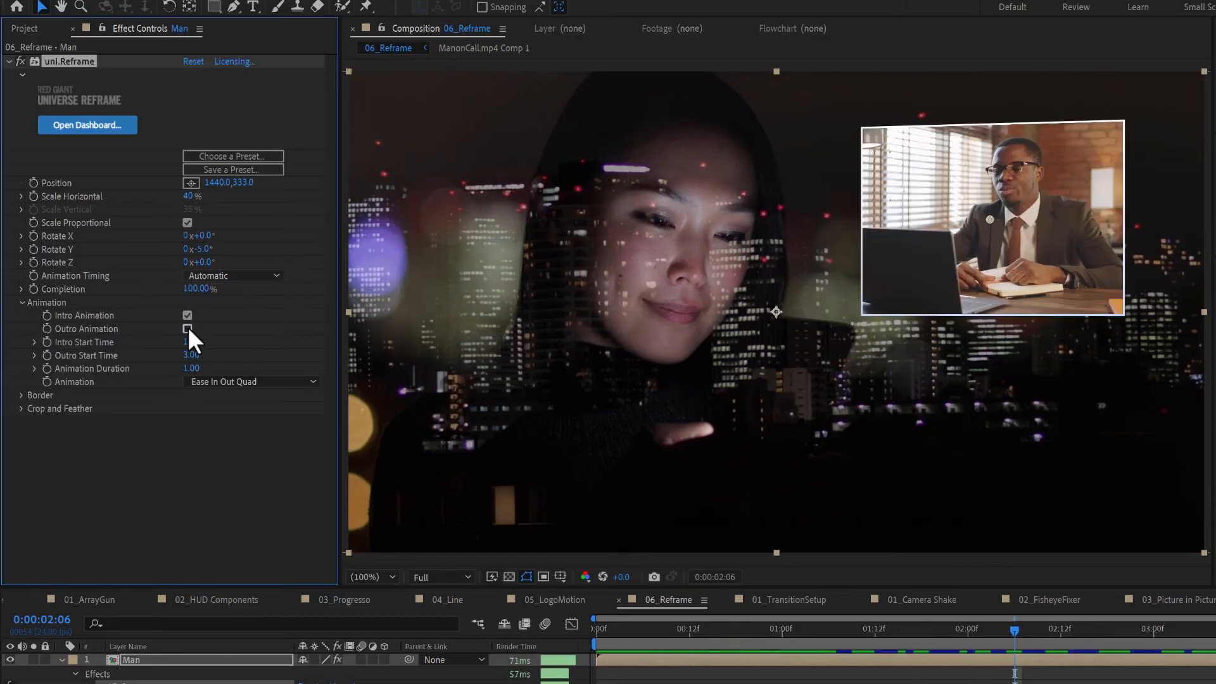
click(187, 328)
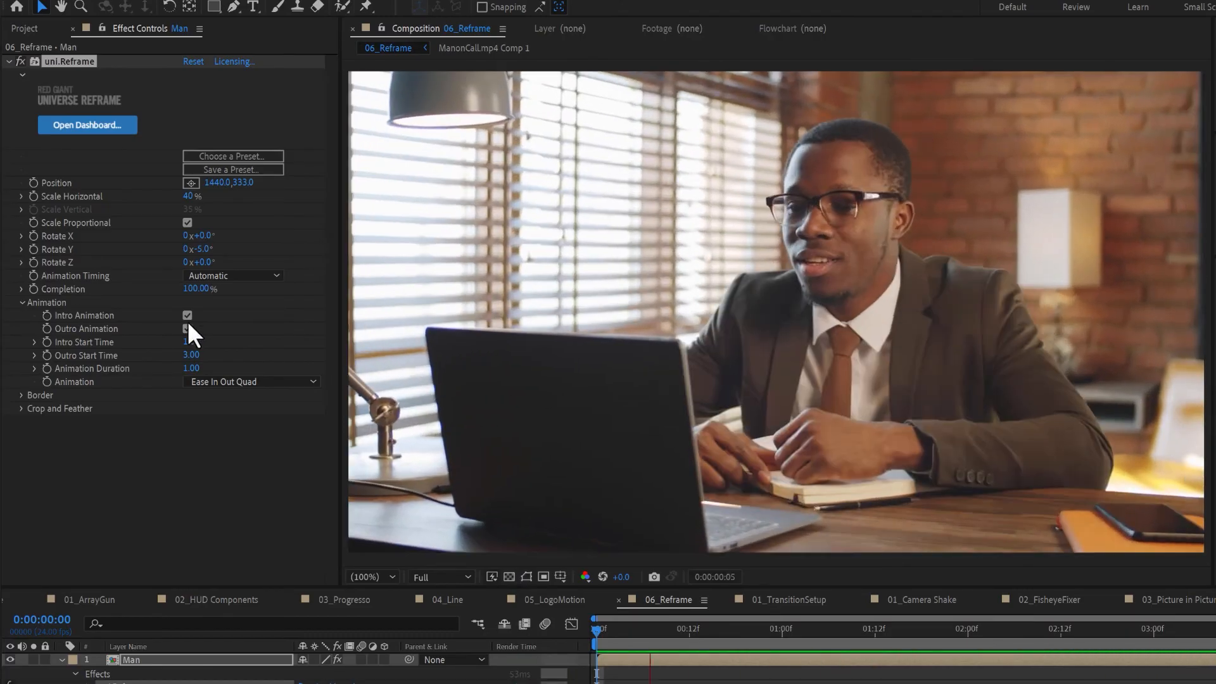
- Give the inset a border of width 83 in solid purple
click(22, 302)
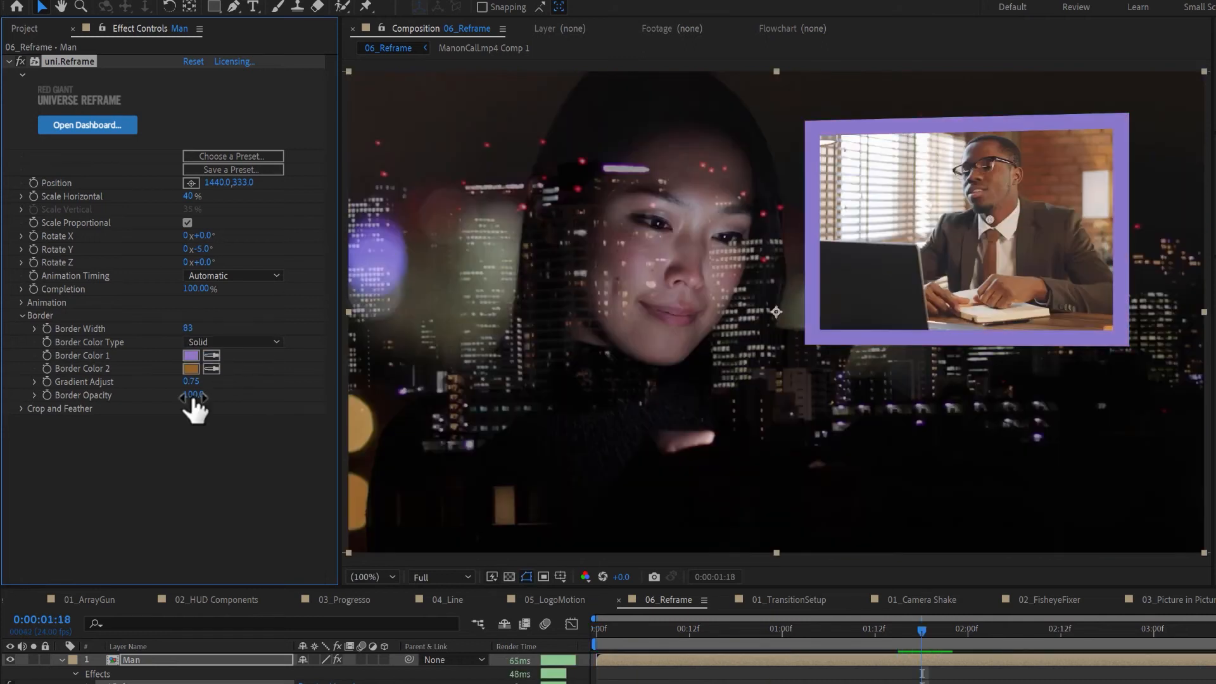
click(21, 409)
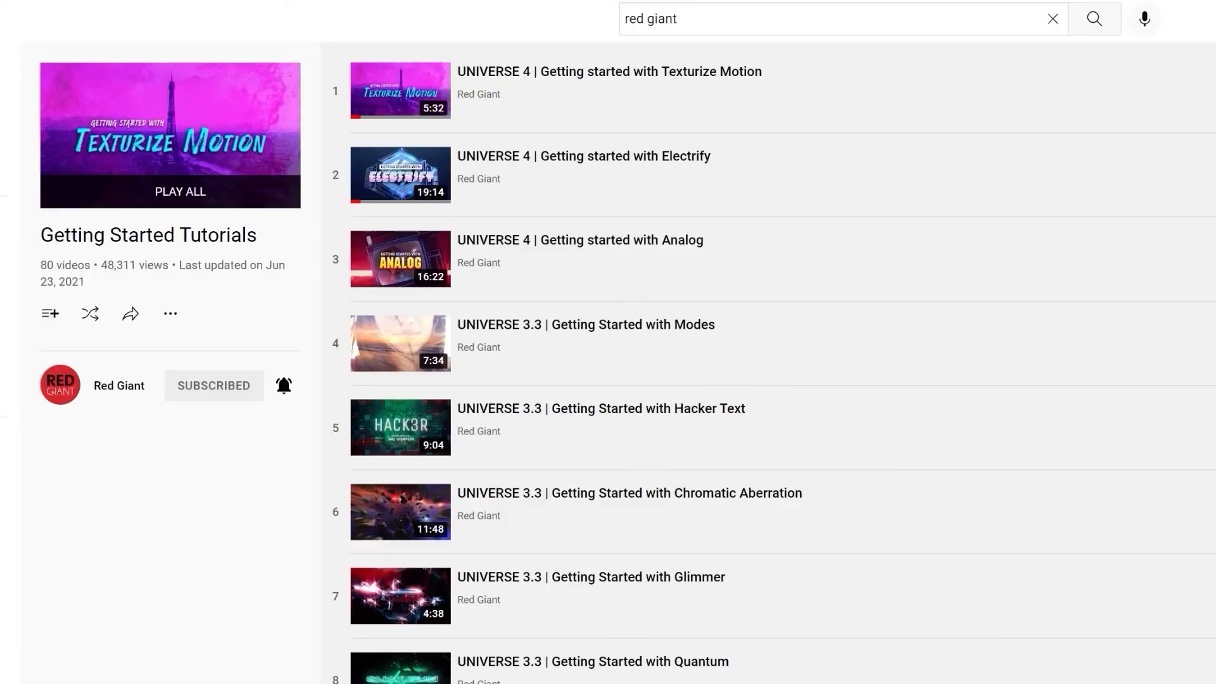
- Scroll through the Getting Started Tutorials playlist of Universe videos
scroll(down, 3)
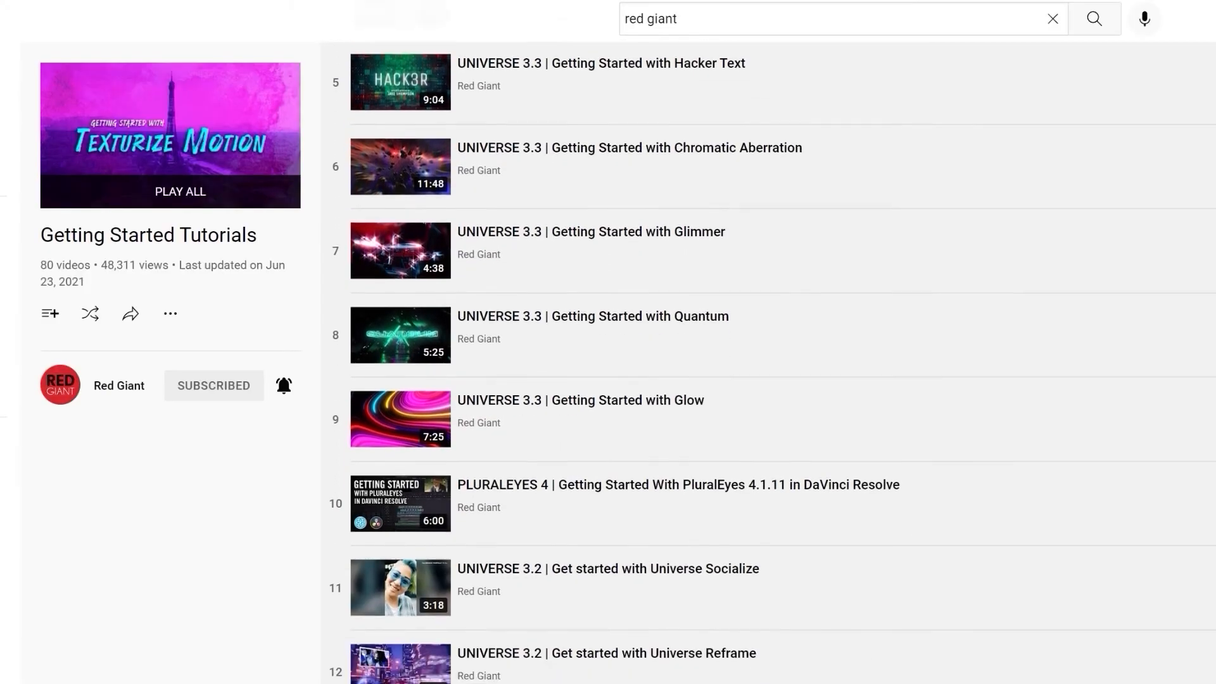
scroll(down, 3)
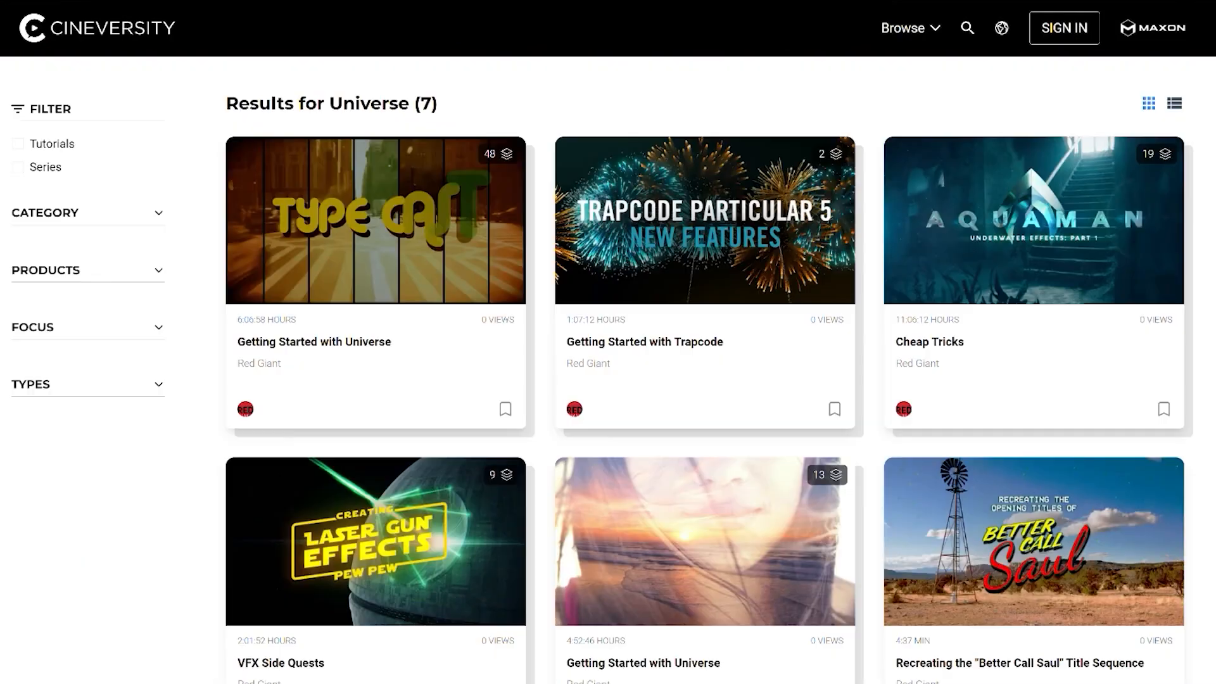
- Scroll the Cineversity 'Universe' results grid to reveal more tutorial titles
scroll(down, 3)
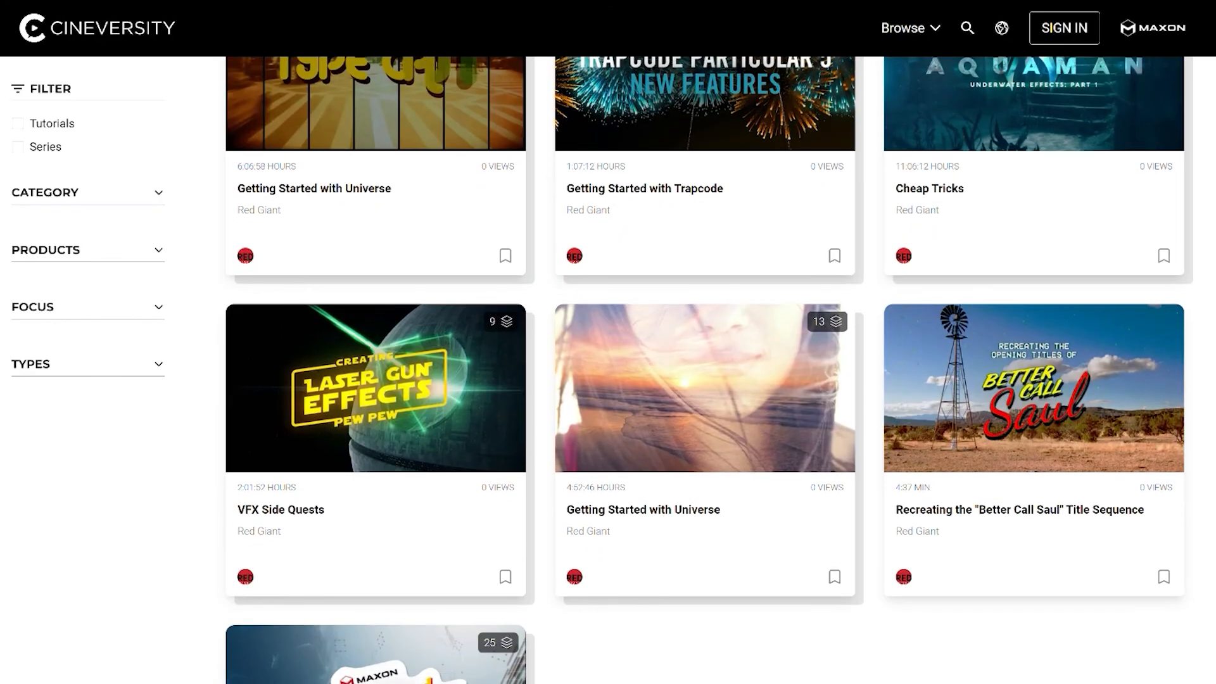